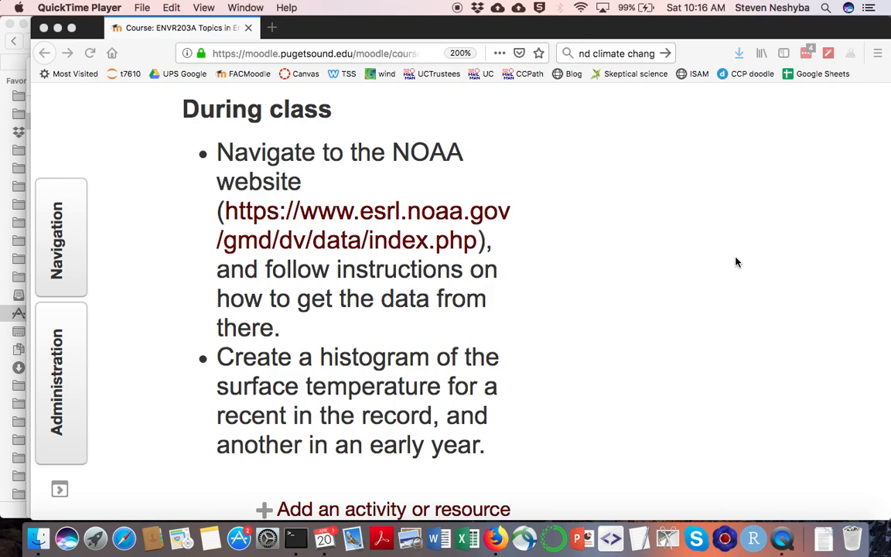
pyautogui.moveTo(368, 229)
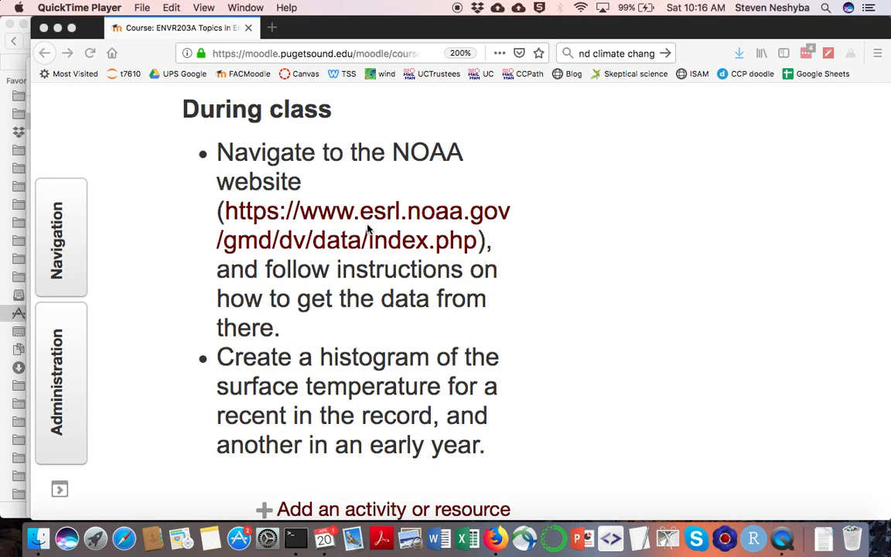
pyautogui.moveTo(381, 218)
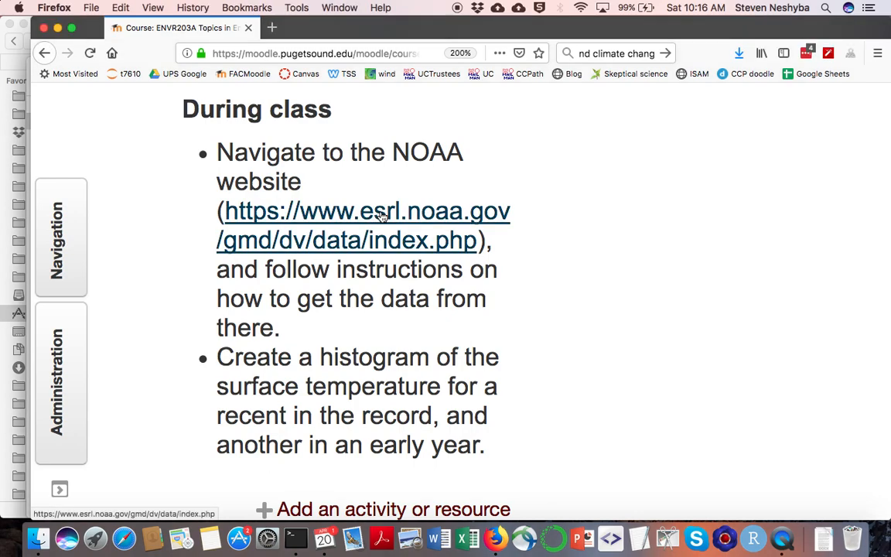
# Filter NOAA Data Finder to Meteorology, Minute Averages and the Barrow (BRW) site.
pyautogui.click(365, 210)
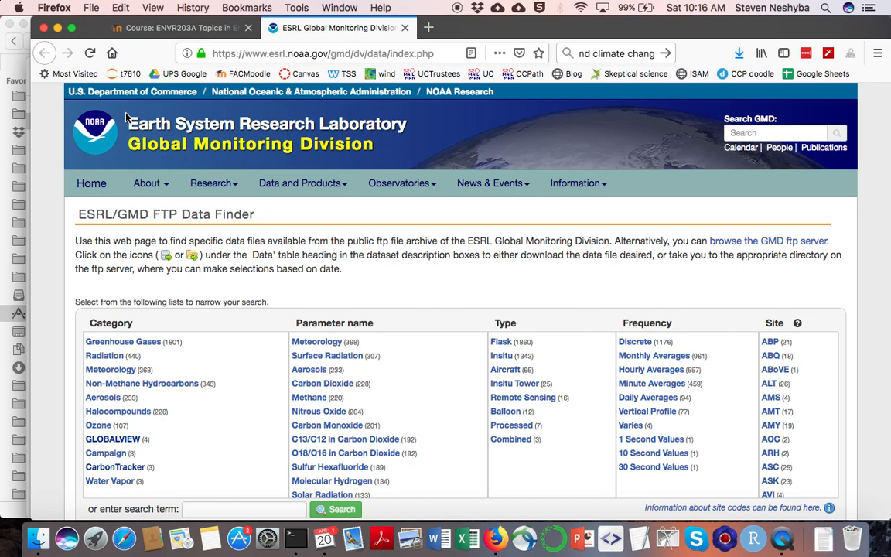
pyautogui.moveTo(576, 246)
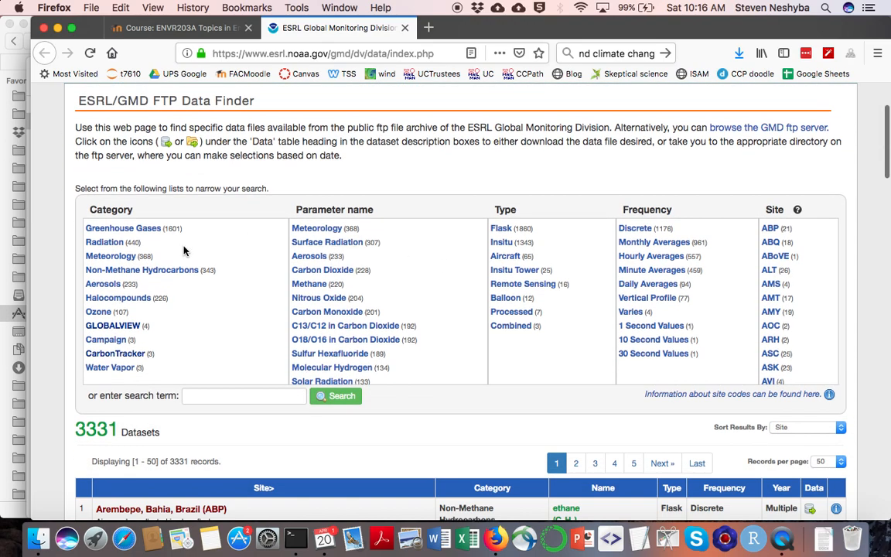
pyautogui.moveTo(111, 256)
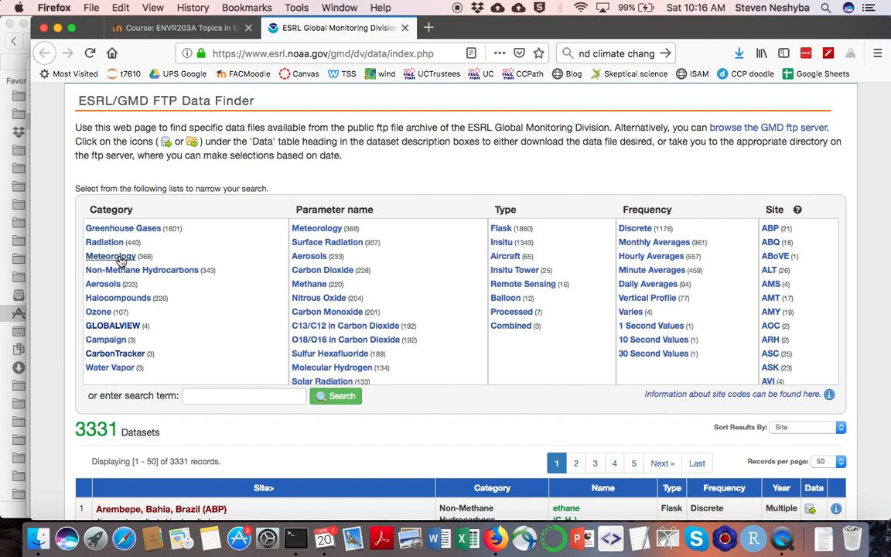
pyautogui.click(111, 256)
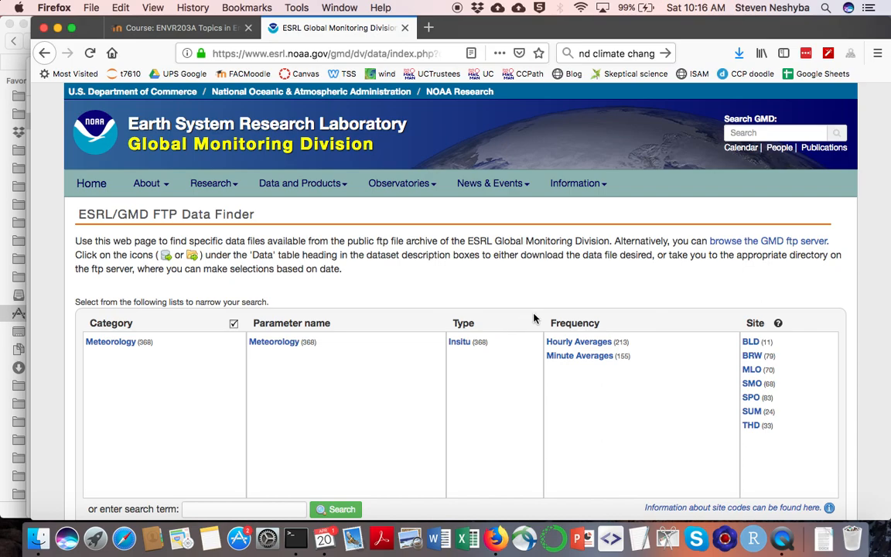
pyautogui.moveTo(579, 354)
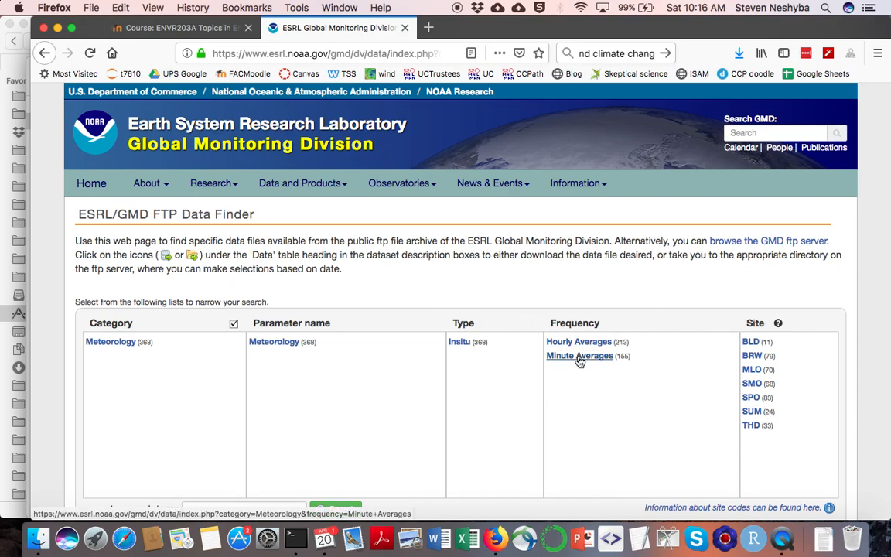
pyautogui.click(578, 354)
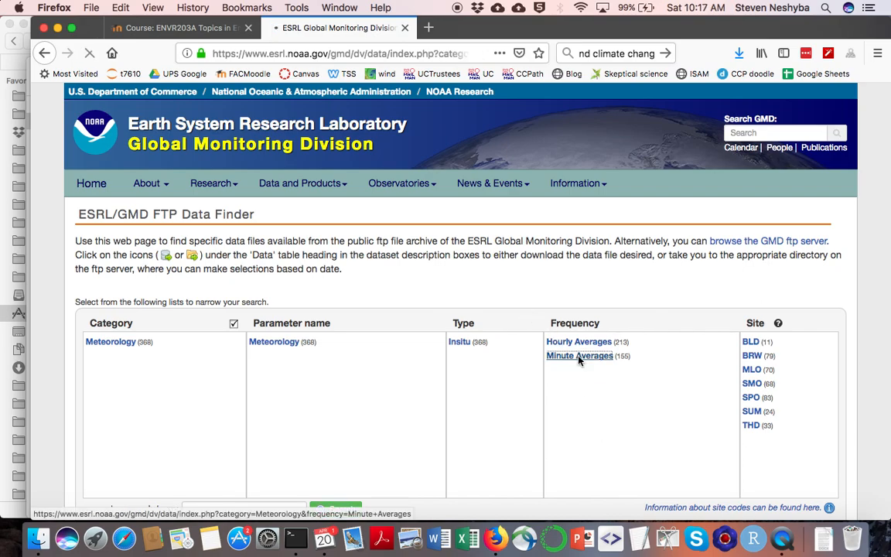
pyautogui.click(578, 356)
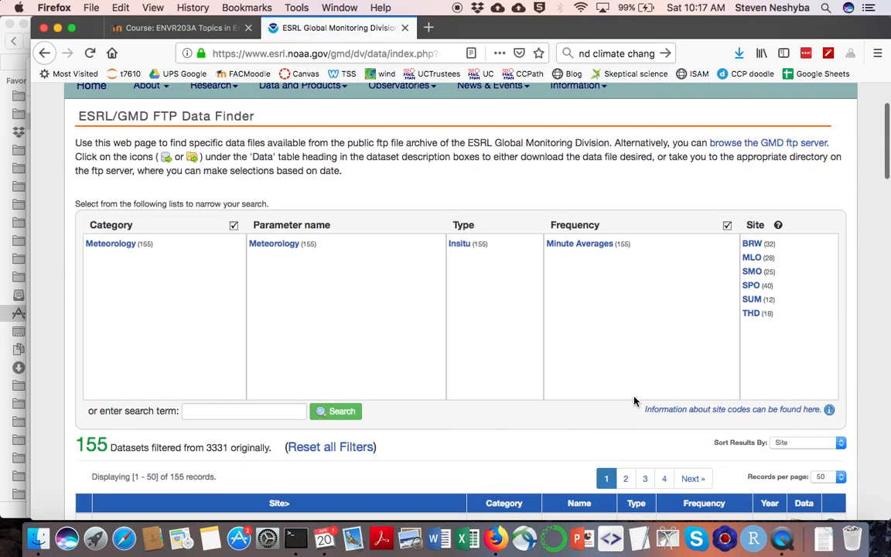
pyautogui.moveTo(751, 245)
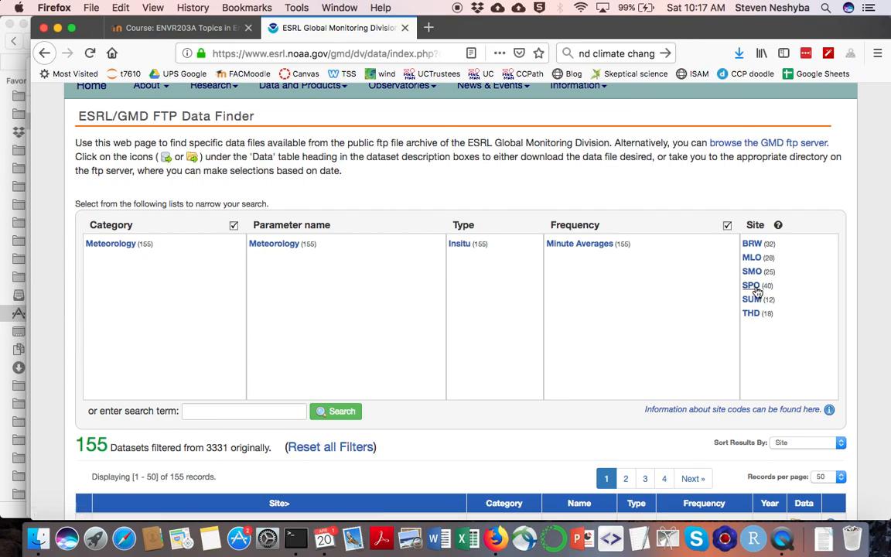
pyautogui.moveTo(751, 272)
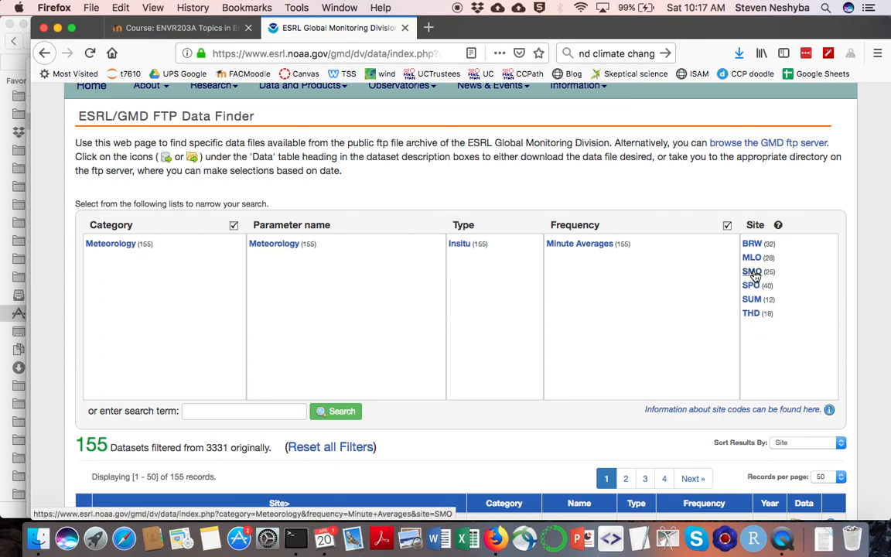
pyautogui.moveTo(752, 244)
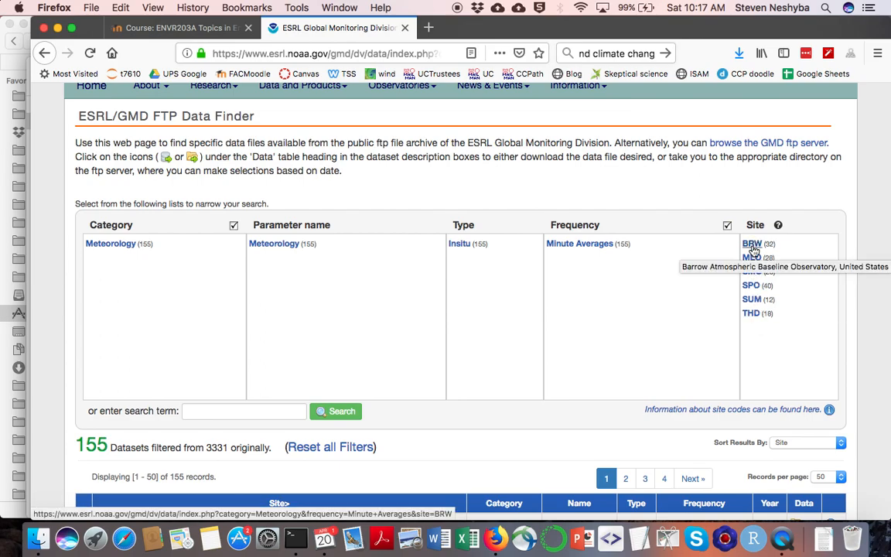
pyautogui.click(751, 244)
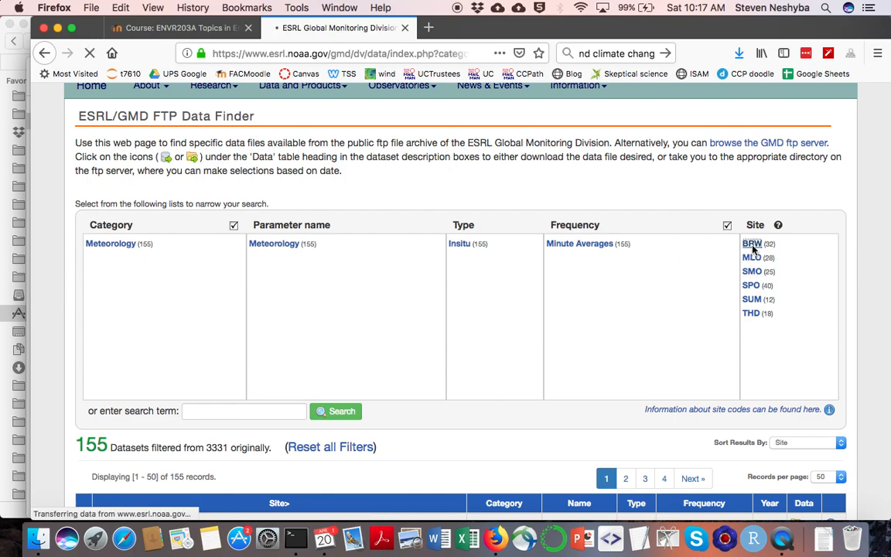
# Open the 1990 Barrow data folder from the 32 filtered yearly datasets.
pyautogui.click(751, 242)
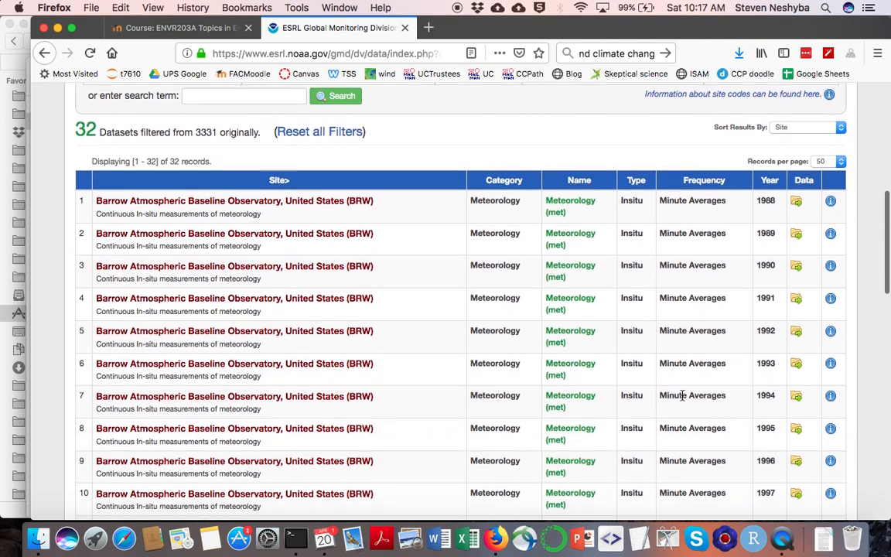
pyautogui.scroll(-3)
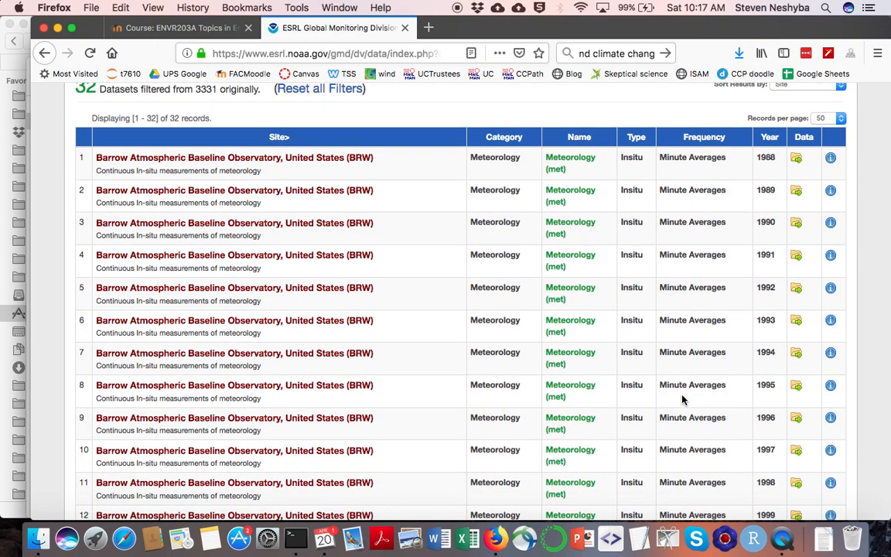
pyautogui.moveTo(702, 170)
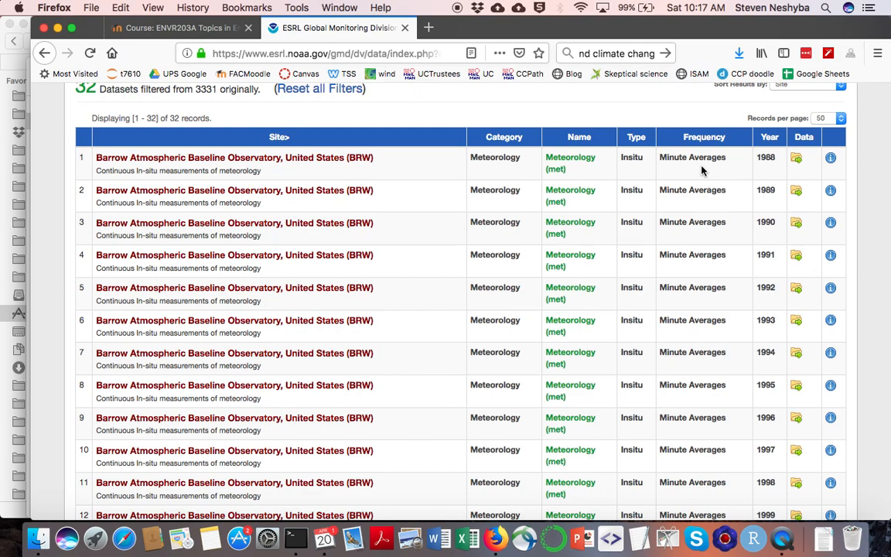
pyautogui.moveTo(763, 216)
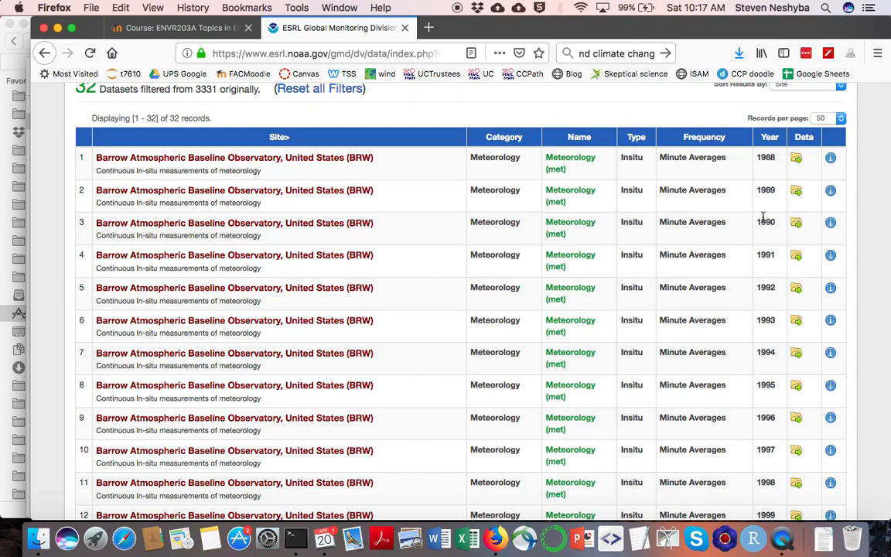
pyautogui.moveTo(675, 260)
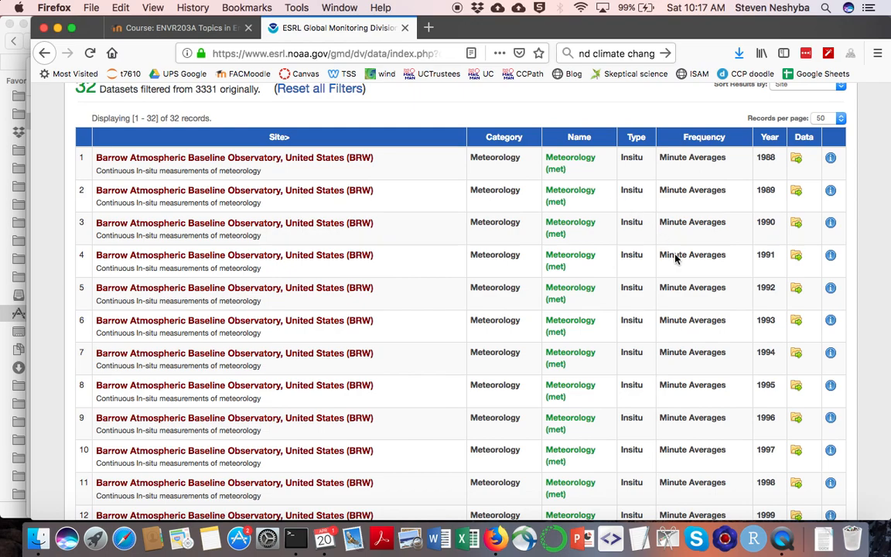
pyautogui.moveTo(776, 232)
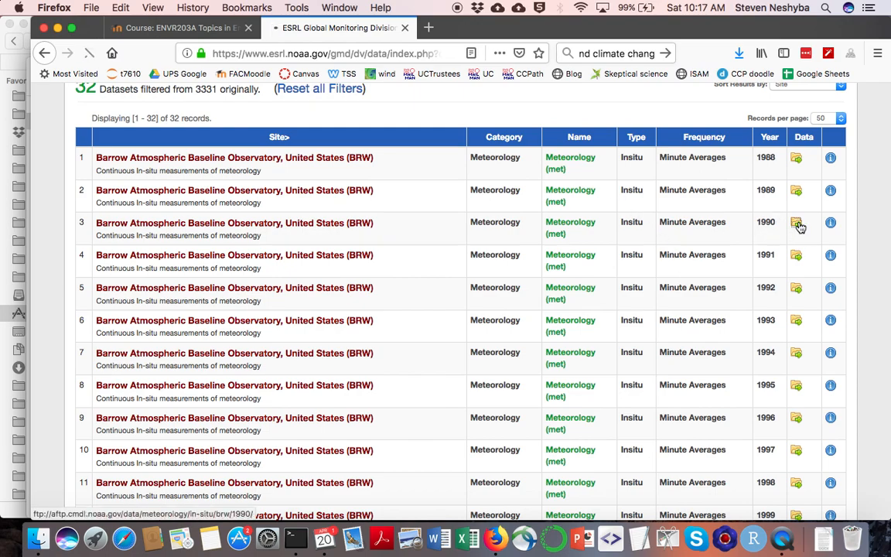
pyautogui.click(795, 223)
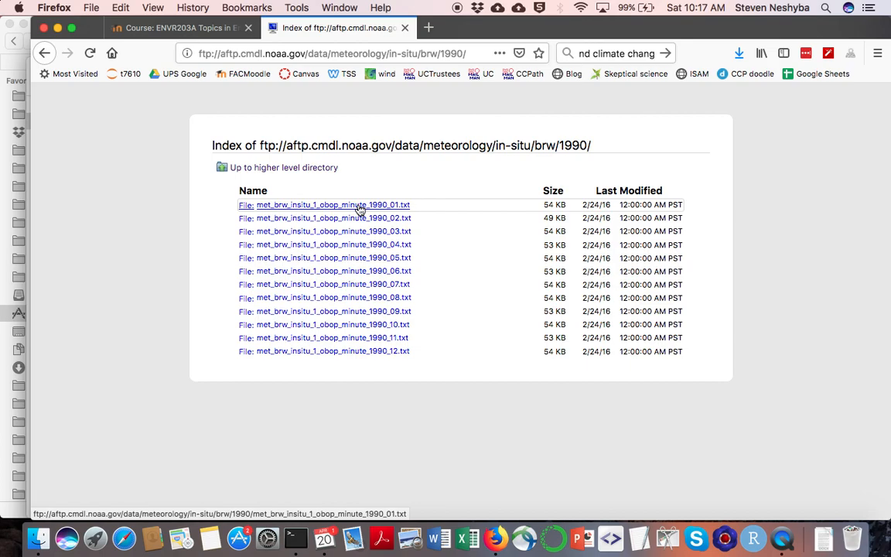
# Save met_brw_insitu_1_obop_minute_1990_01.txt into Regional records, replacing the existing copy.
pyautogui.click(333, 204)
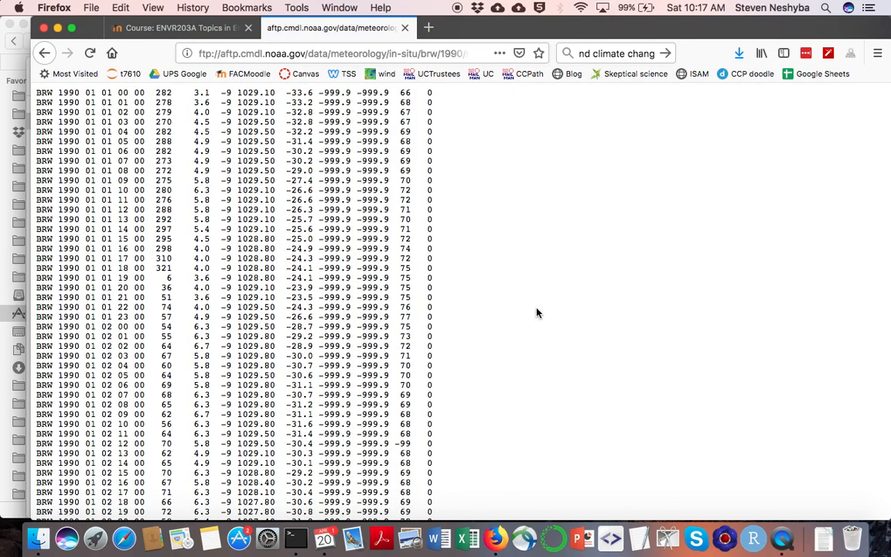
pyautogui.rightClick(538, 313)
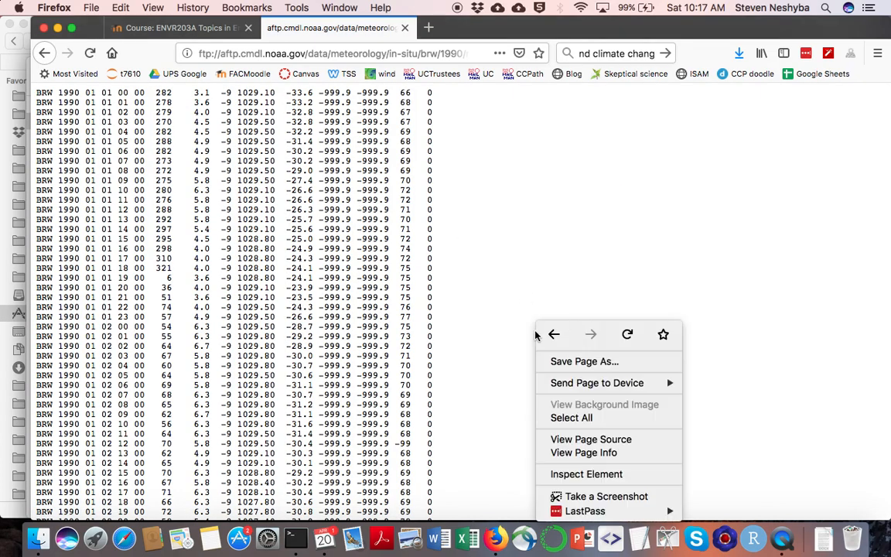
pyautogui.click(585, 362)
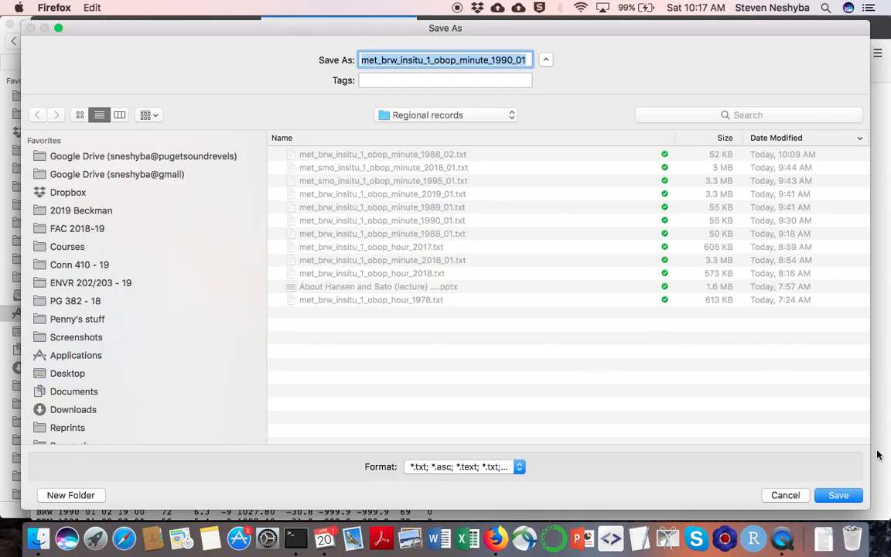
pyautogui.click(838, 495)
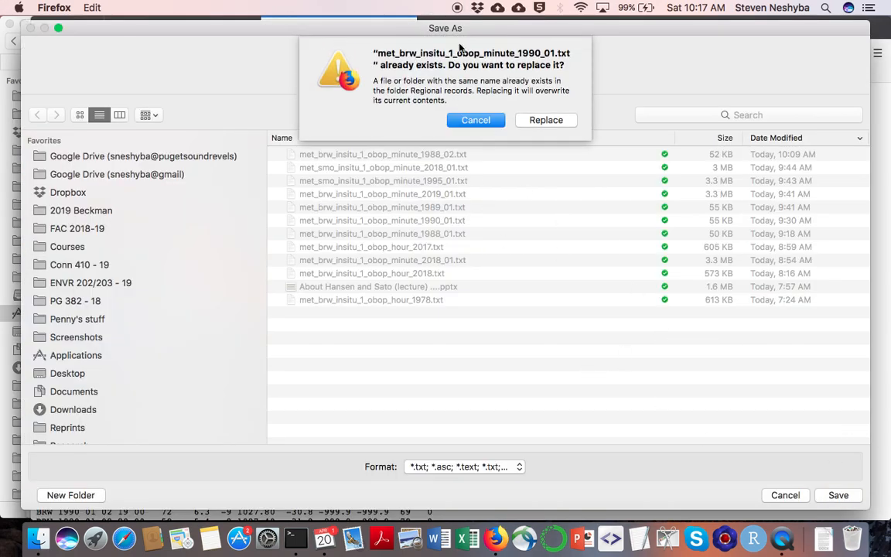
pyautogui.click(544, 121)
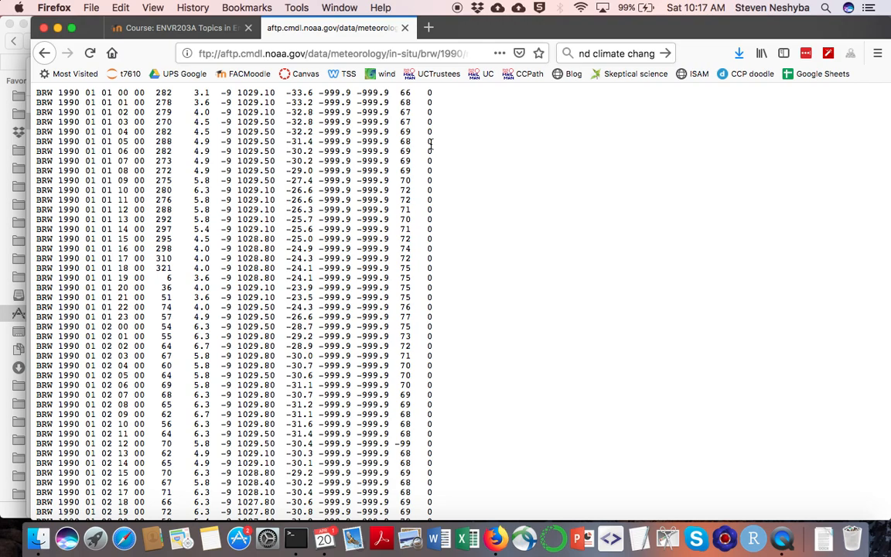
# Start a new blank spreadsheet from the Google Sheets home page.
pyautogui.click(332, 53)
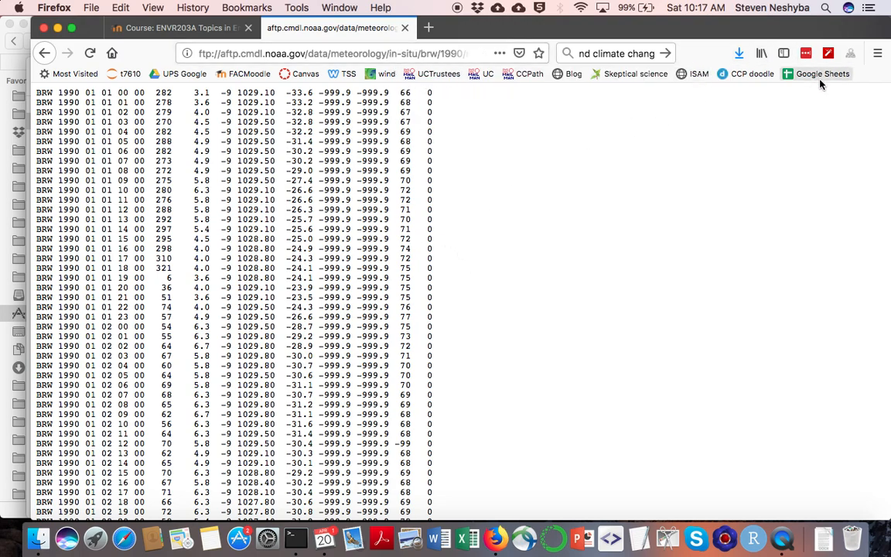
pyautogui.moveTo(822, 74)
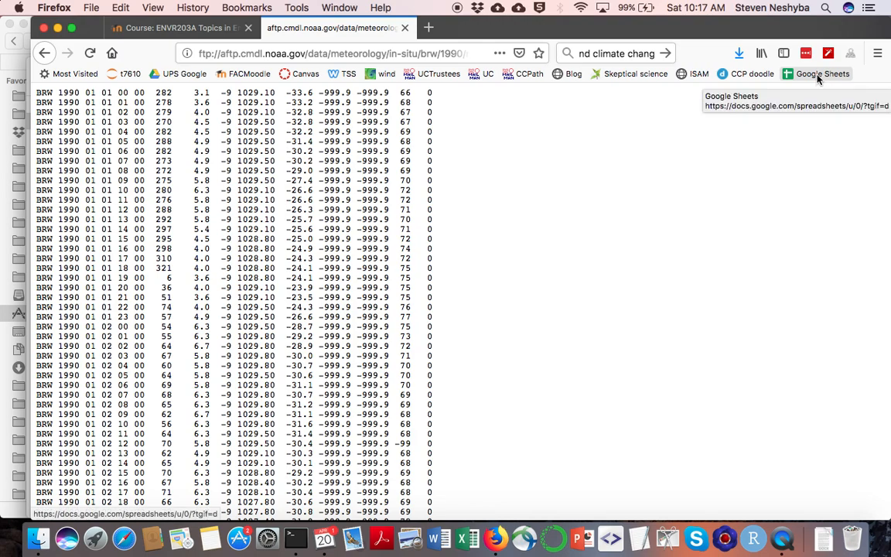
pyautogui.click(823, 74)
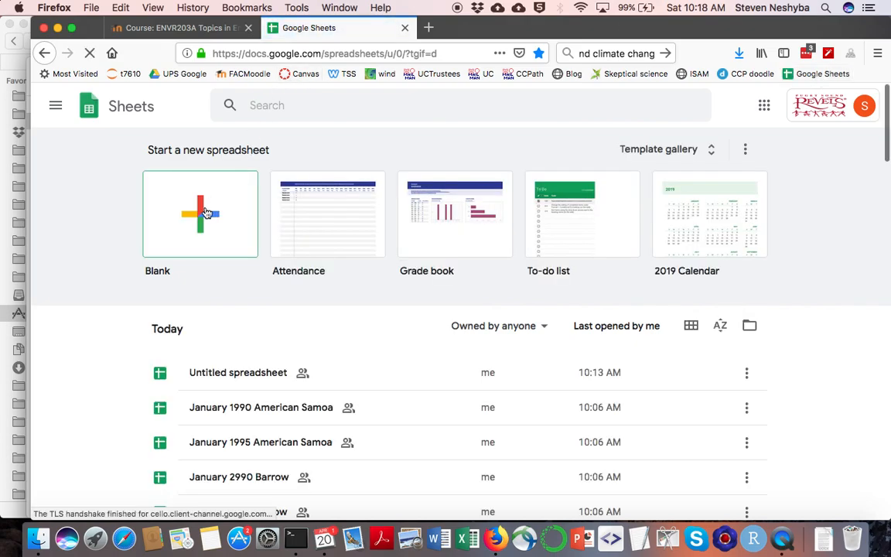
pyautogui.click(199, 213)
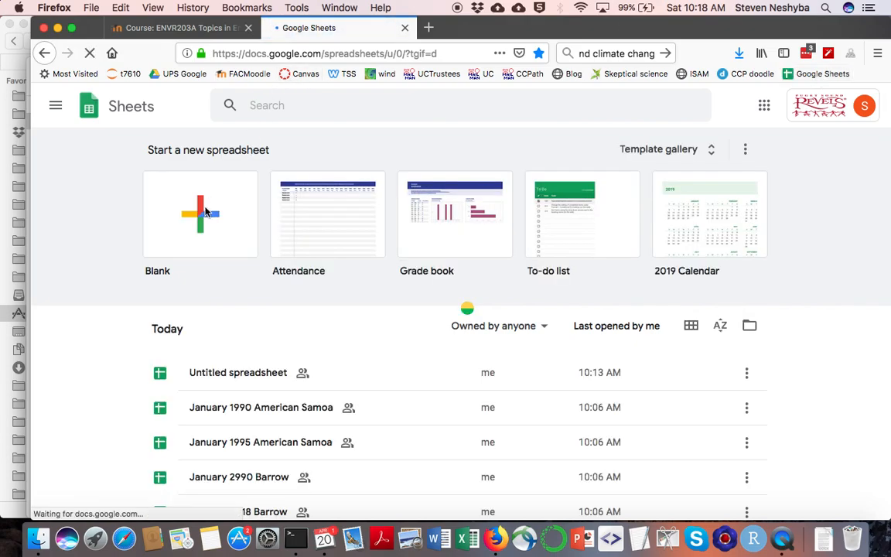
pyautogui.click(201, 213)
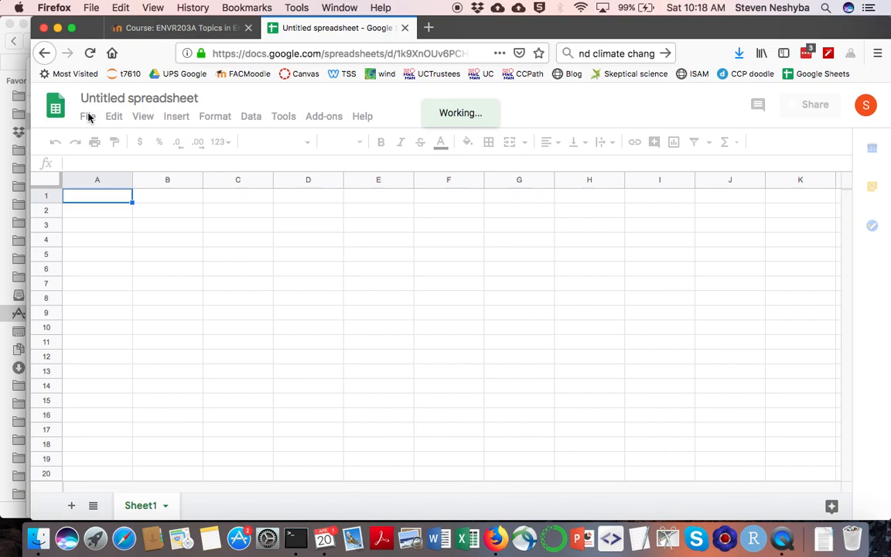
# Import met_brw_insitu_1_obop_minute_1990_01.txt, replacing the spreadsheet, and select column K.
pyautogui.click(86, 116)
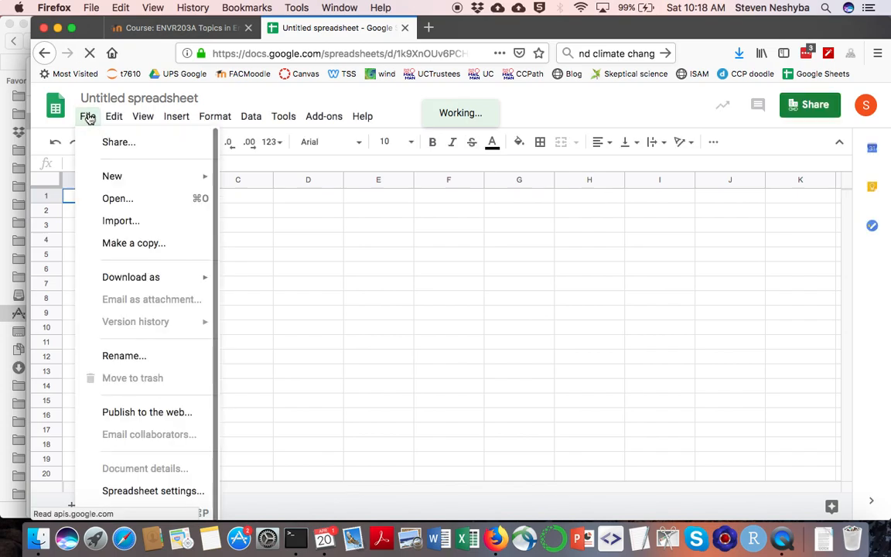
pyautogui.moveTo(120, 219)
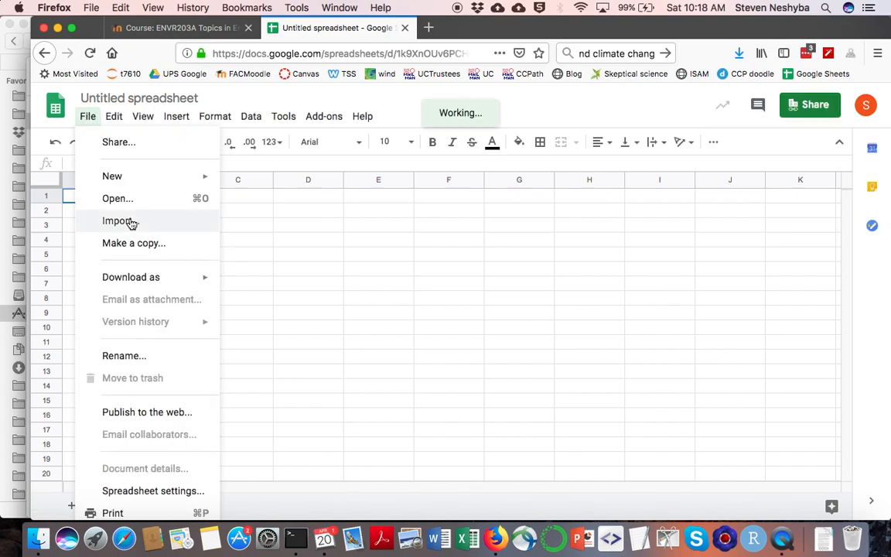
pyautogui.click(118, 219)
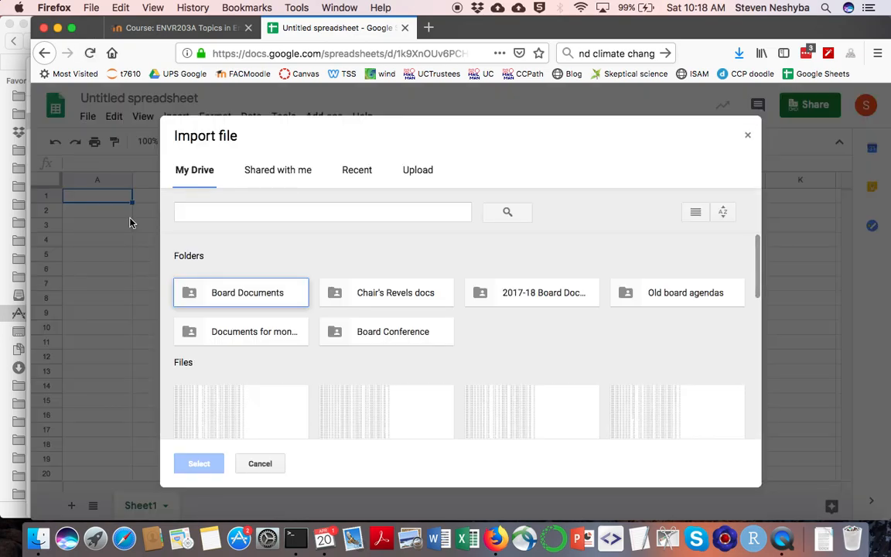
pyautogui.click(418, 169)
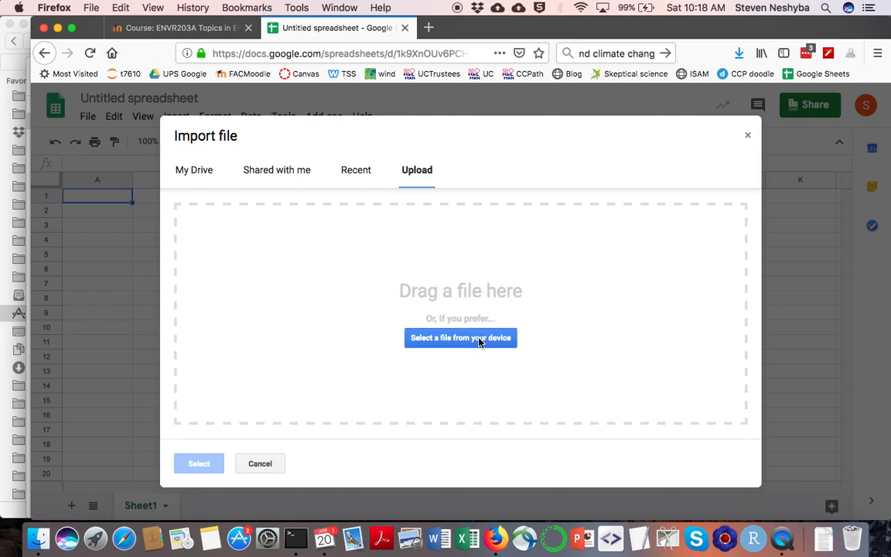
pyautogui.click(461, 337)
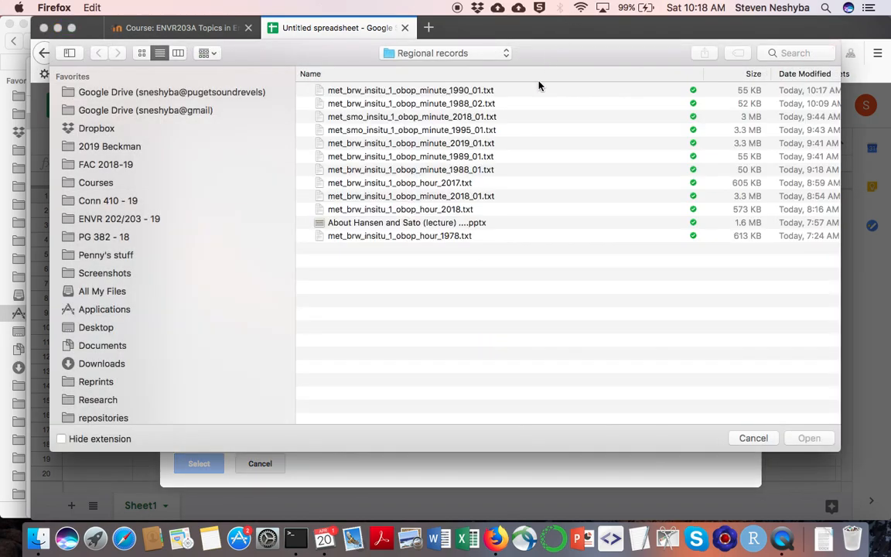
pyautogui.click(809, 437)
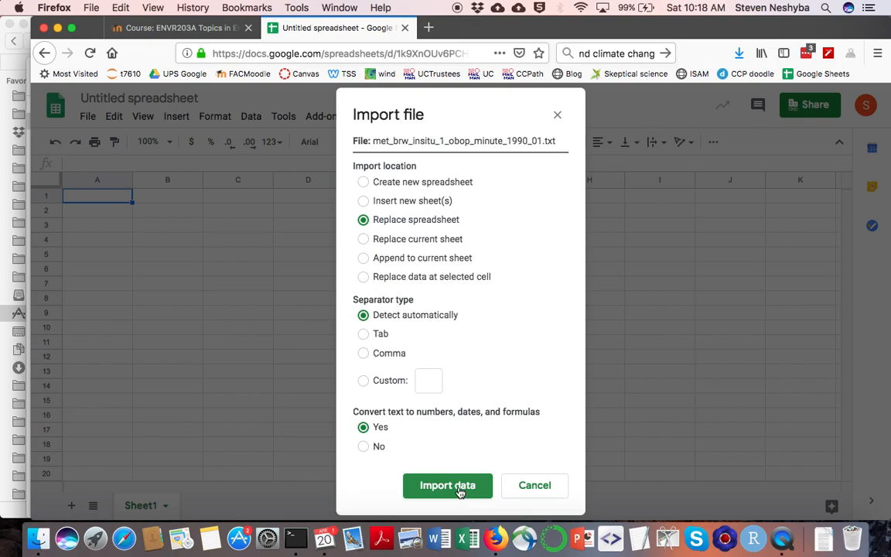
pyautogui.click(447, 485)
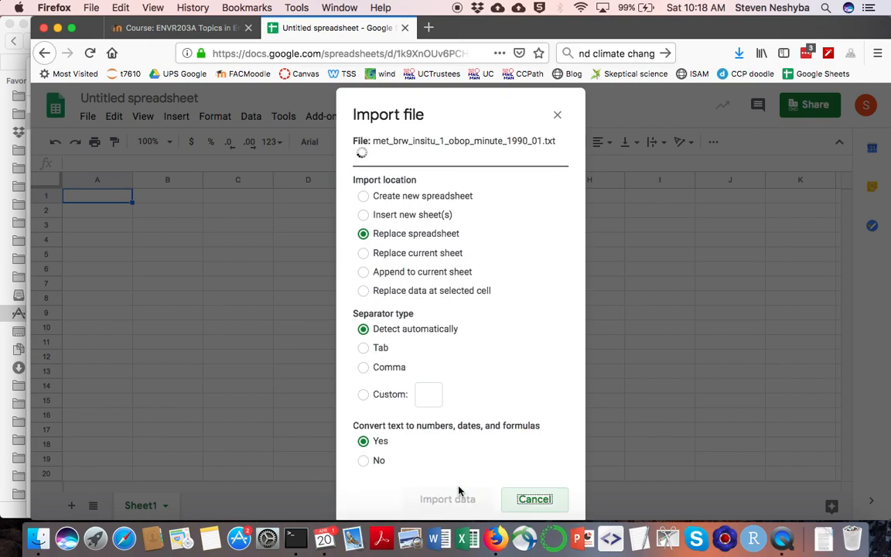
pyautogui.click(447, 498)
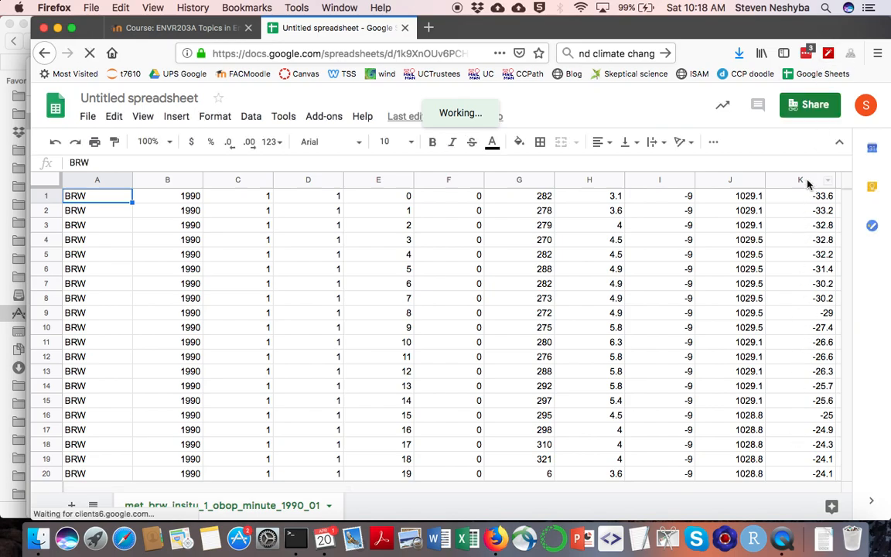
pyautogui.click(799, 179)
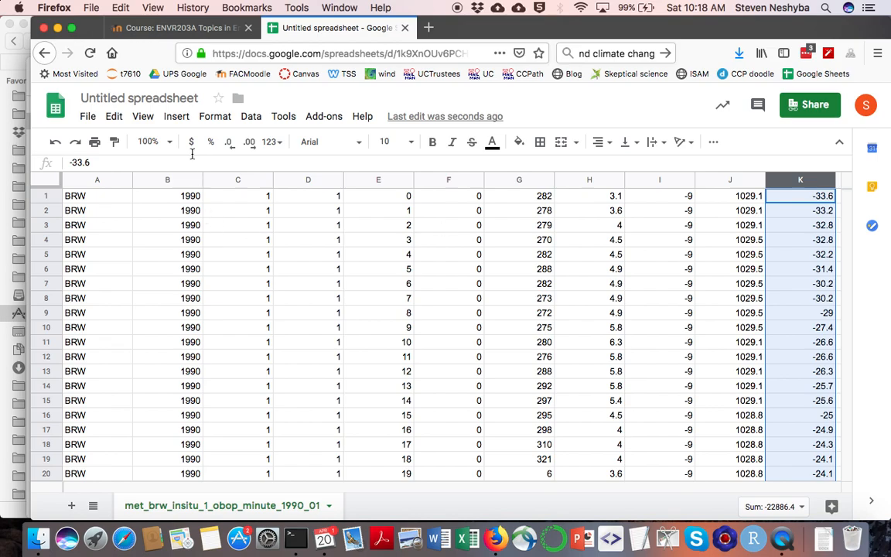
# Insert a chart of column K and change its type to Histogram.
pyautogui.click(177, 116)
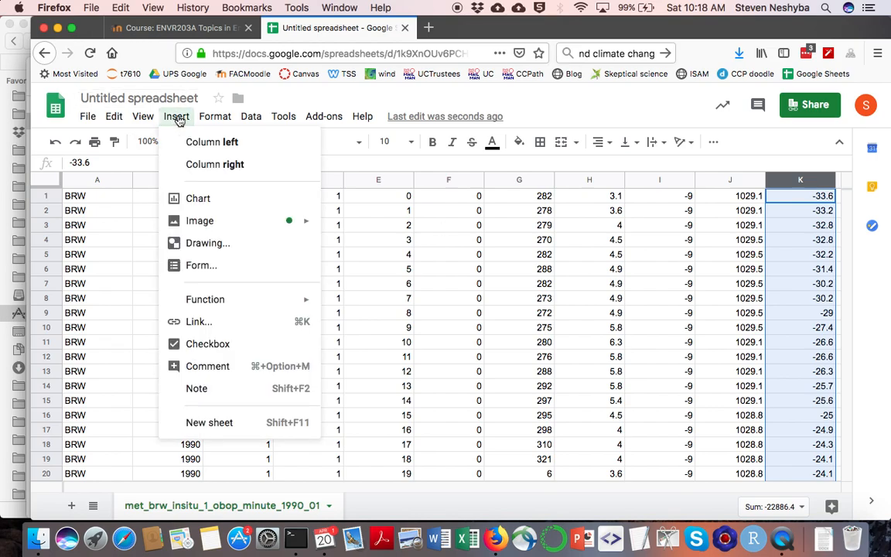
pyautogui.moveTo(198, 198)
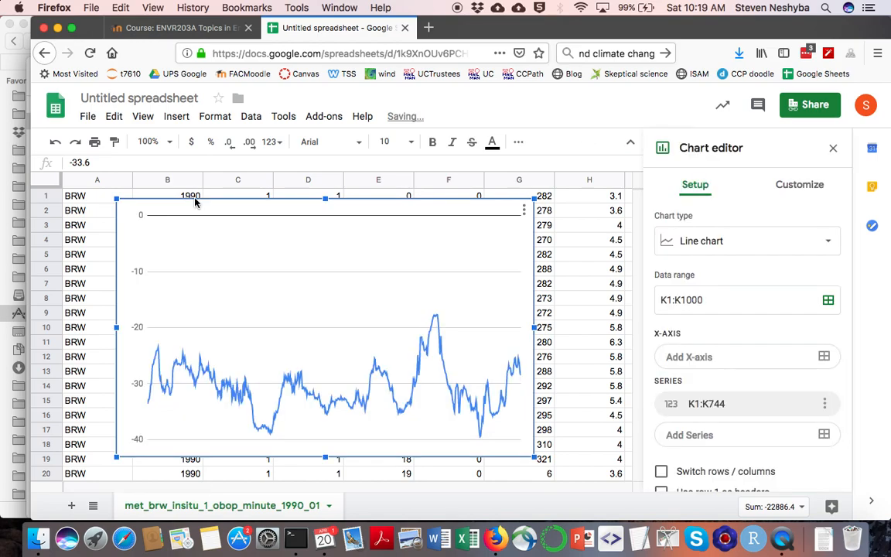
pyautogui.click(745, 241)
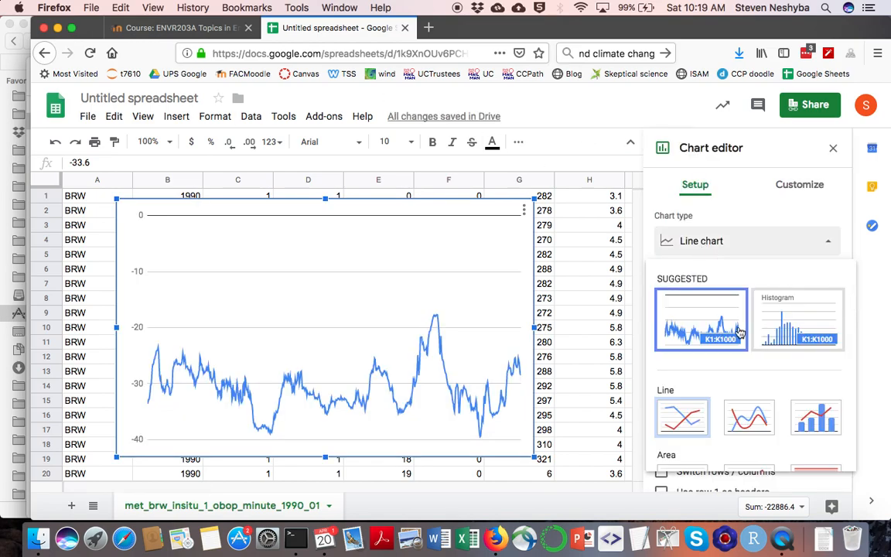
pyautogui.scroll(-3)
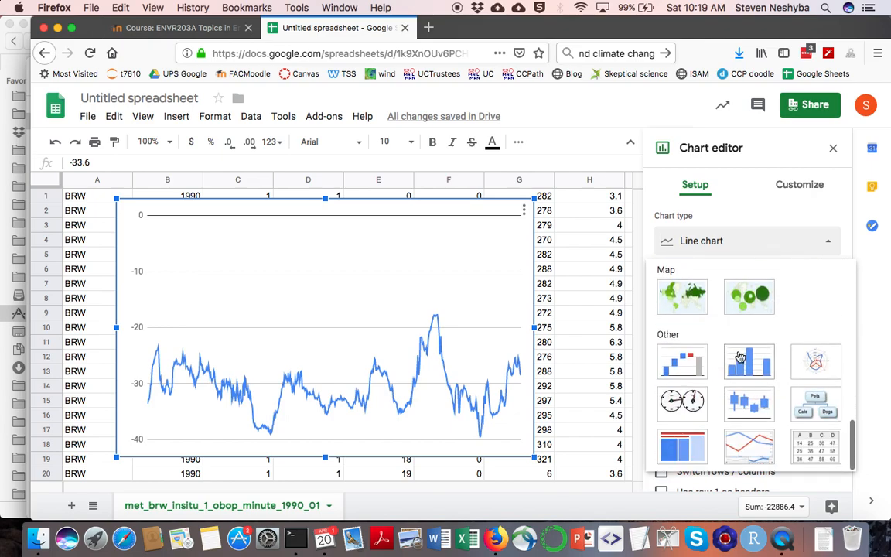
pyautogui.moveTo(750, 363)
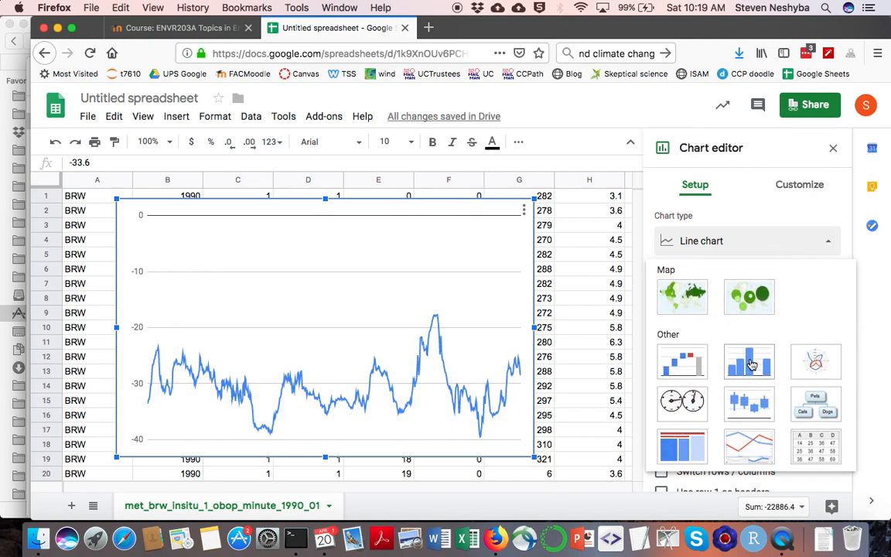
pyautogui.click(749, 361)
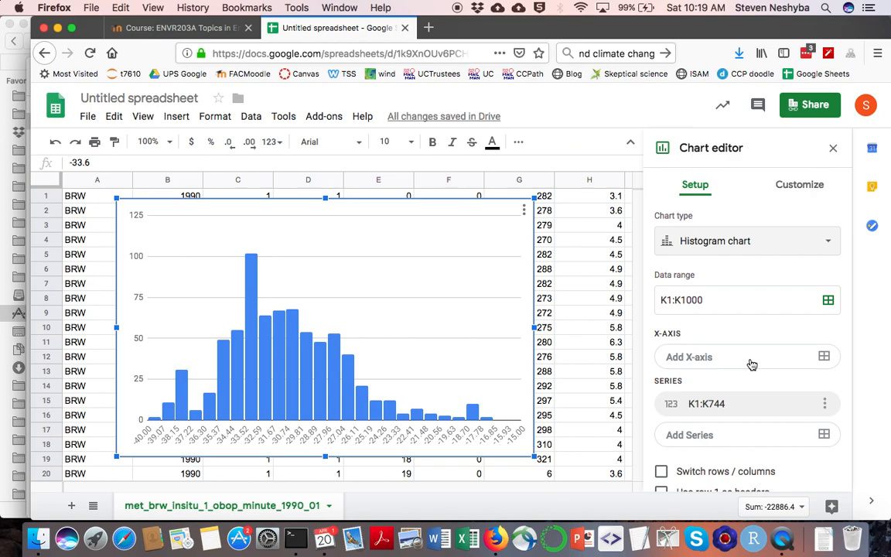
pyautogui.moveTo(270, 348)
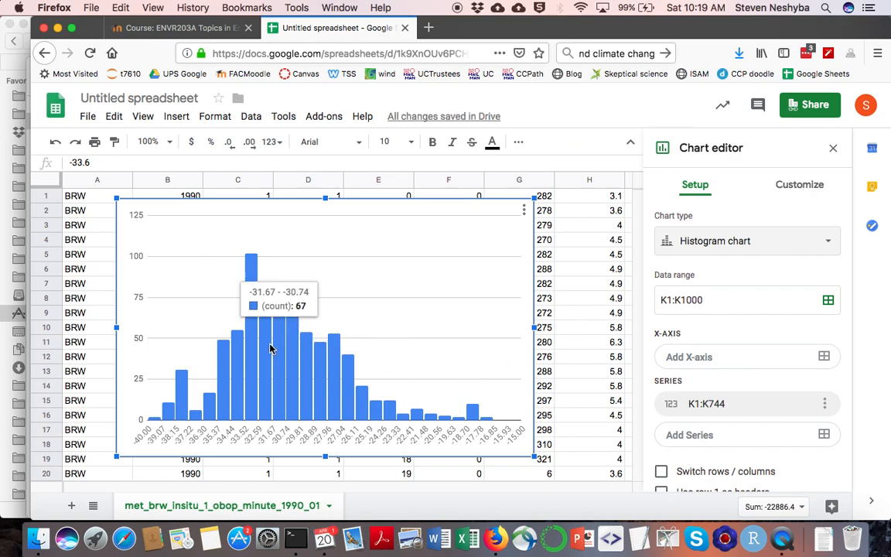
pyautogui.moveTo(180, 409)
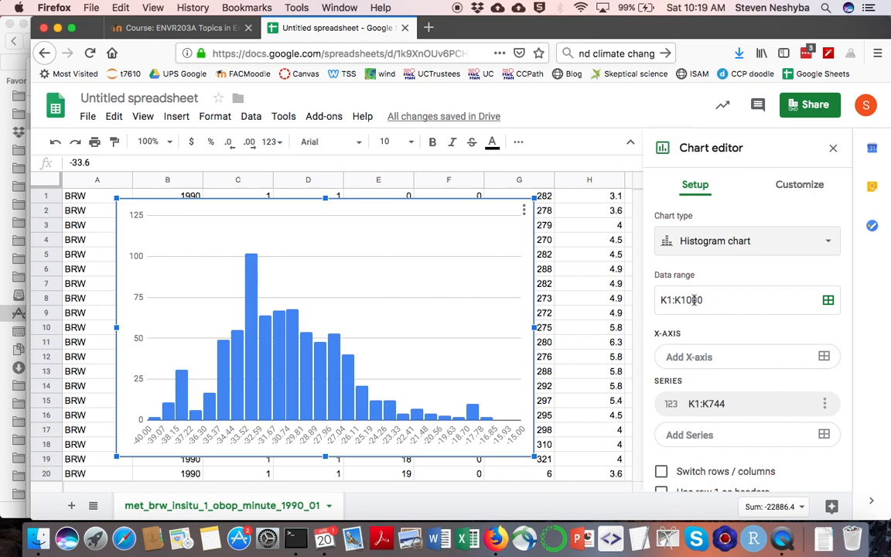
pyautogui.scroll(-3)
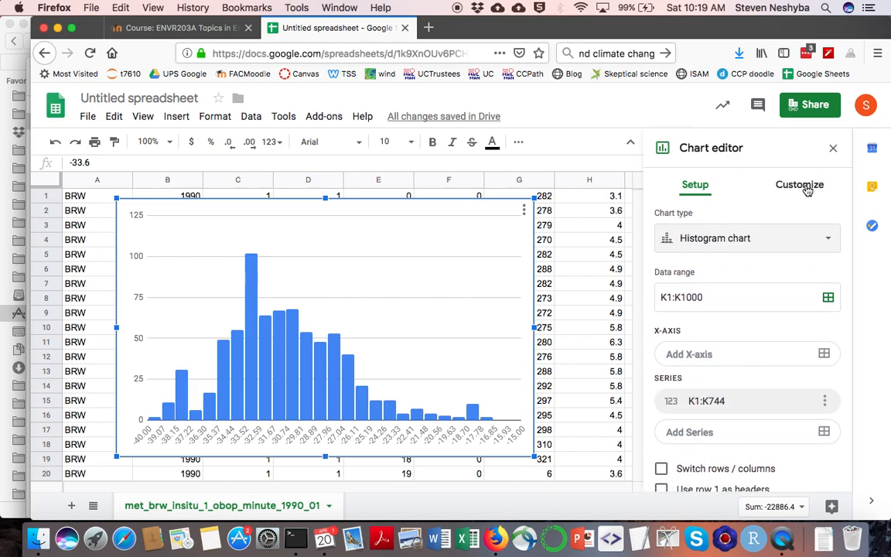
# Set the histogram's bucket size to a fixed value of 2 in Customize.
pyautogui.click(798, 184)
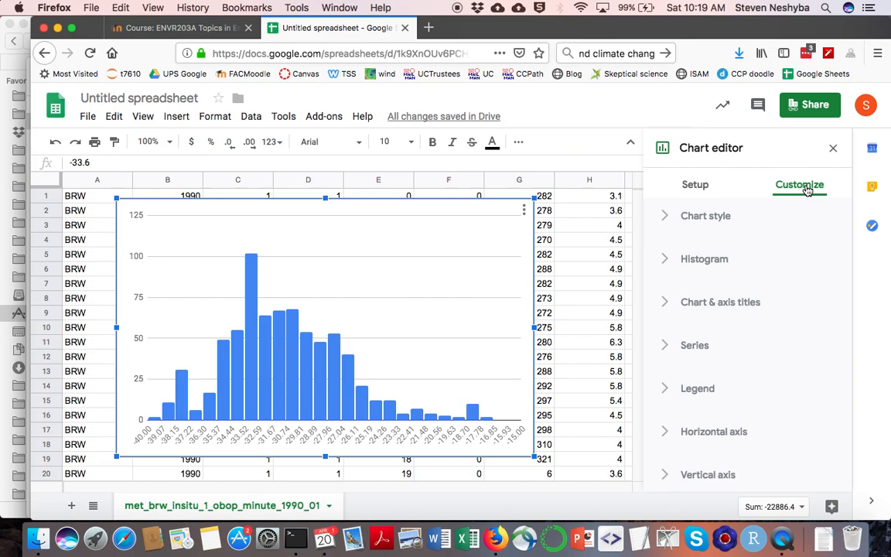
pyautogui.moveTo(707, 247)
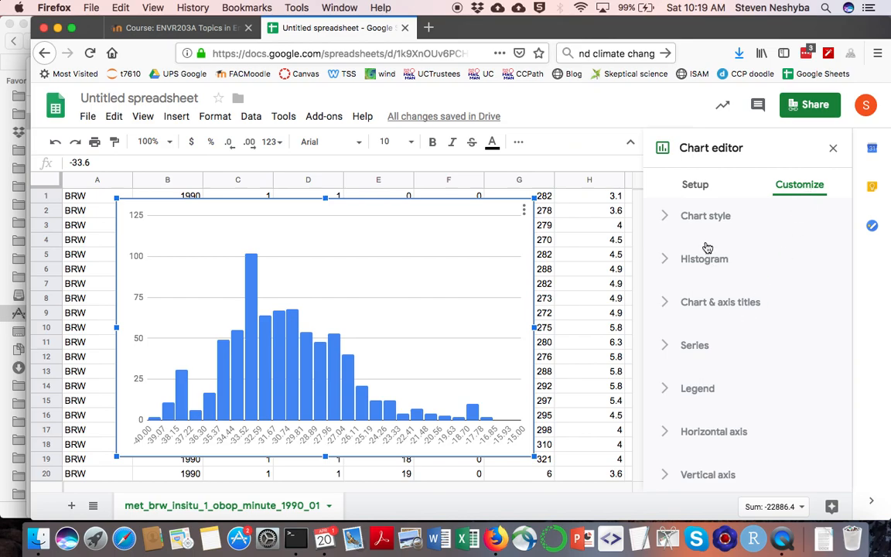
pyautogui.click(704, 259)
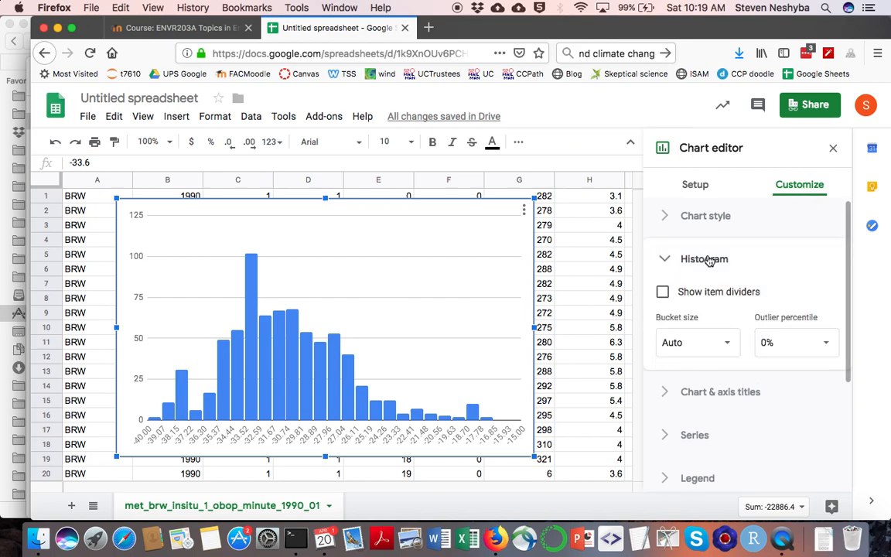
pyautogui.click(696, 343)
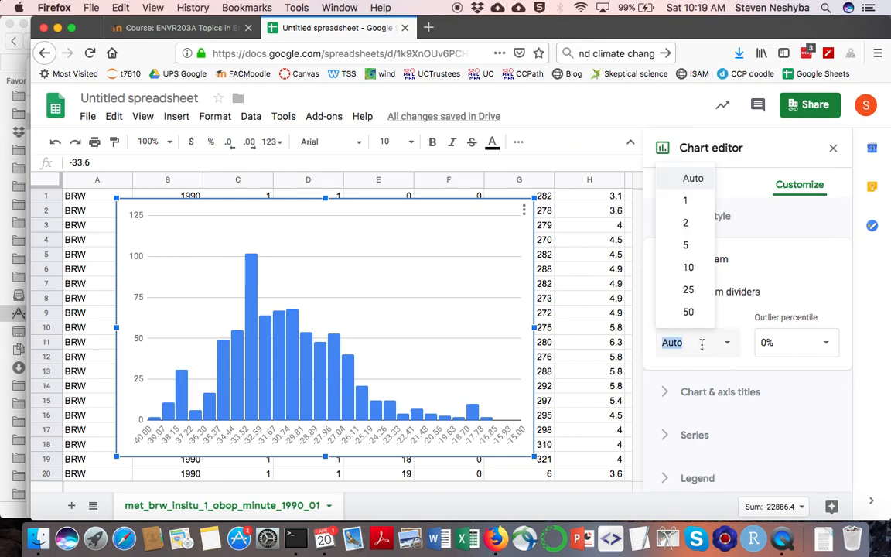
pyautogui.moveTo(685, 223)
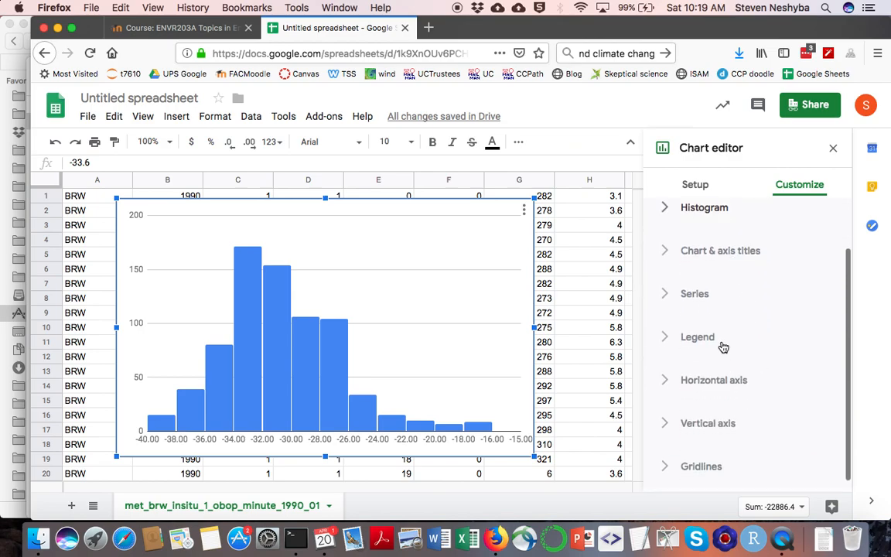
pyautogui.moveTo(699, 387)
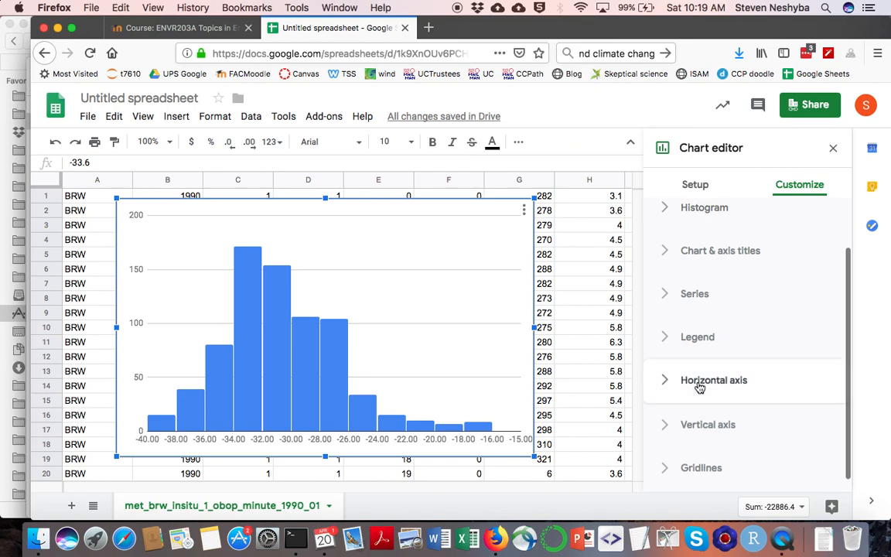
# Set the horizontal axis minimum, entering -50 in the Min box.
pyautogui.click(713, 380)
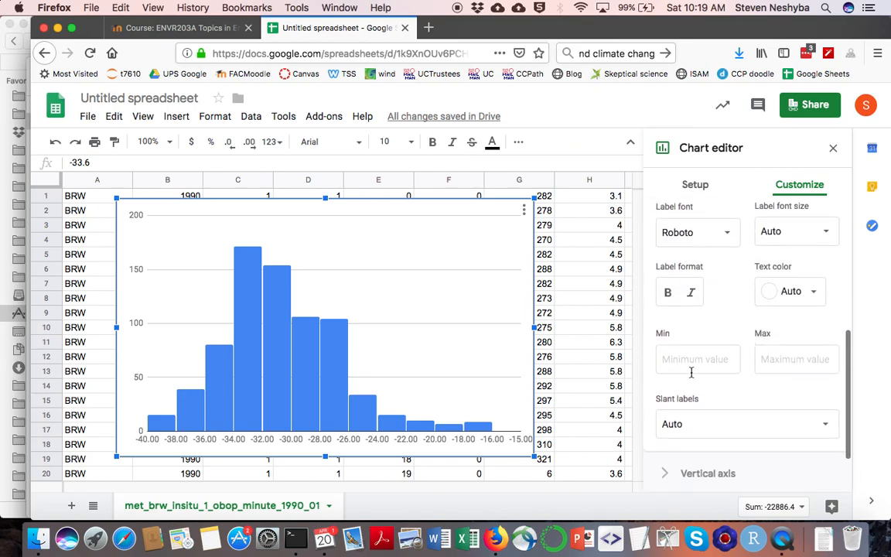
pyautogui.click(696, 359)
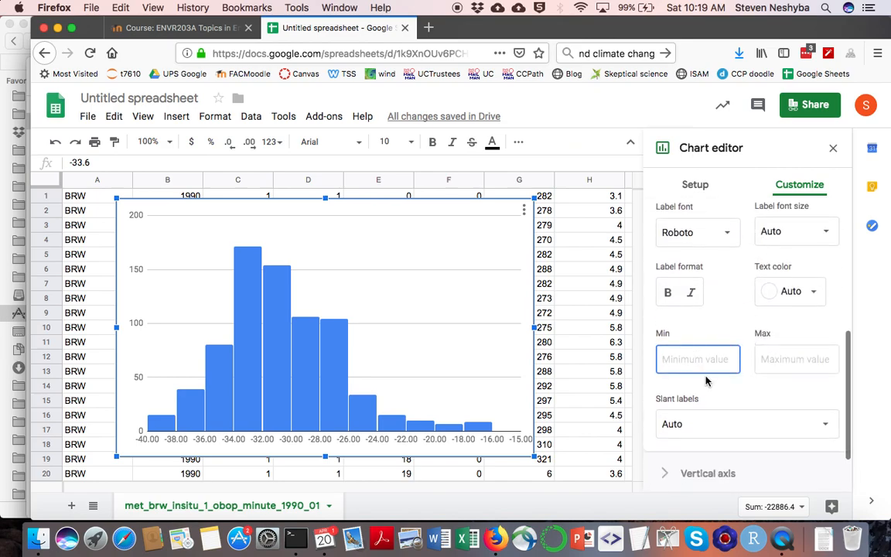
pyautogui.write('-50')
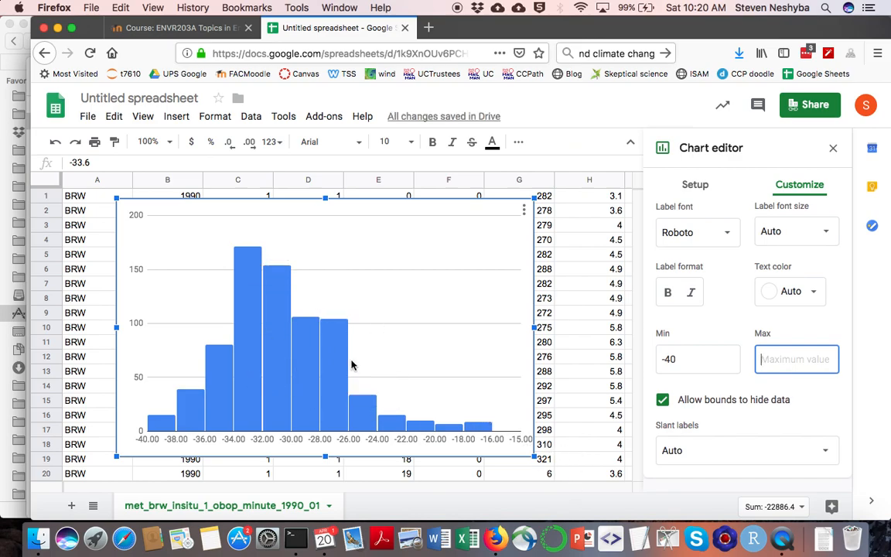
pyautogui.moveTo(141, 442)
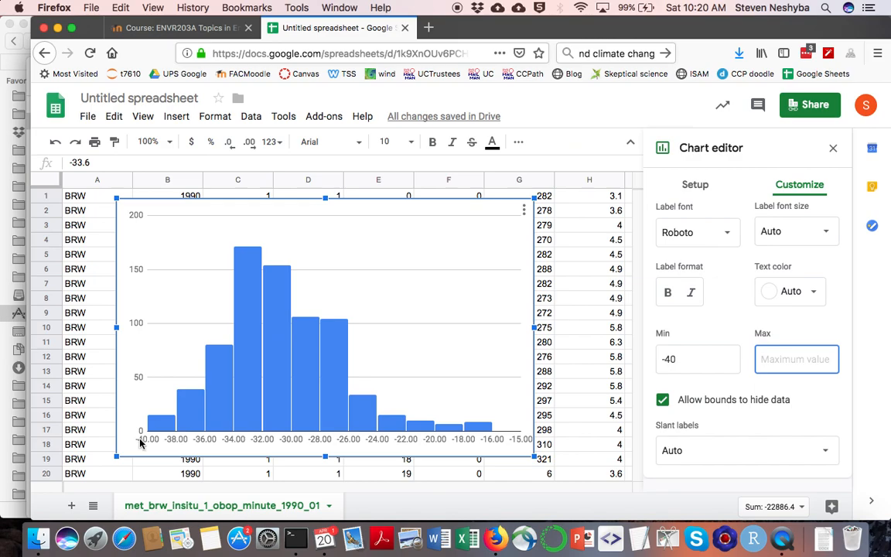
pyautogui.moveTo(473, 461)
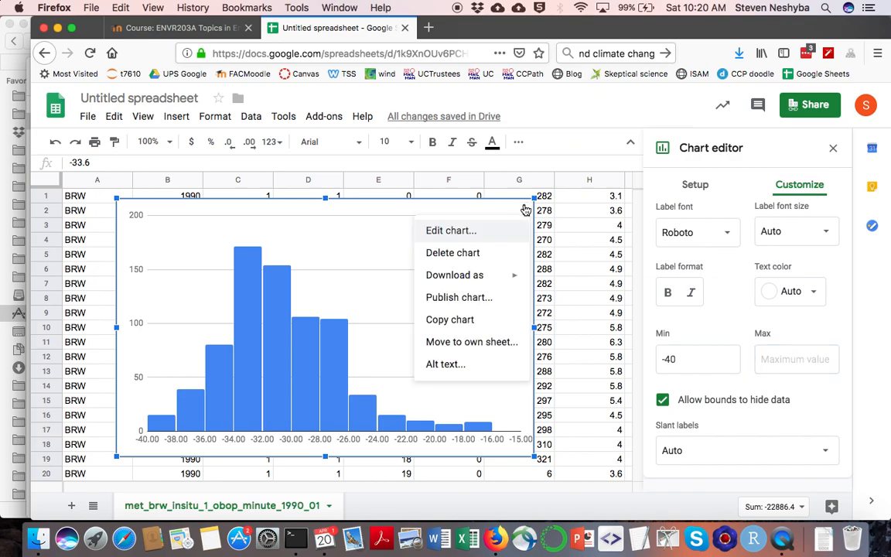
pyautogui.moveTo(467, 342)
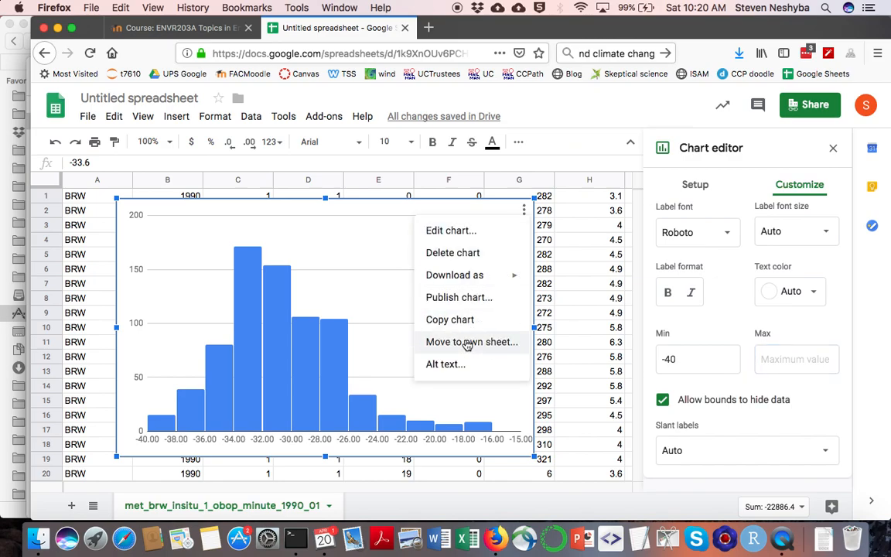
# Move the histogram to its own Chart1 sheet and reopen its editor.
pyautogui.click(470, 342)
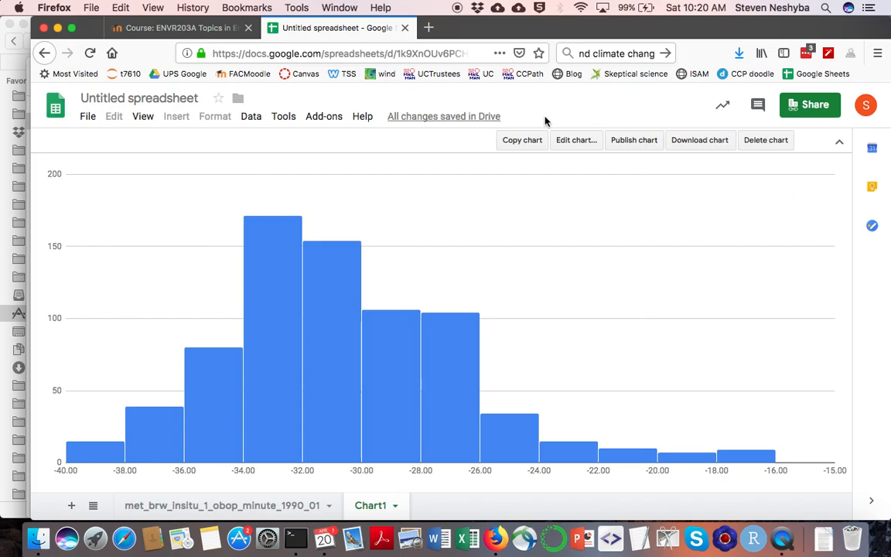
pyautogui.click(575, 139)
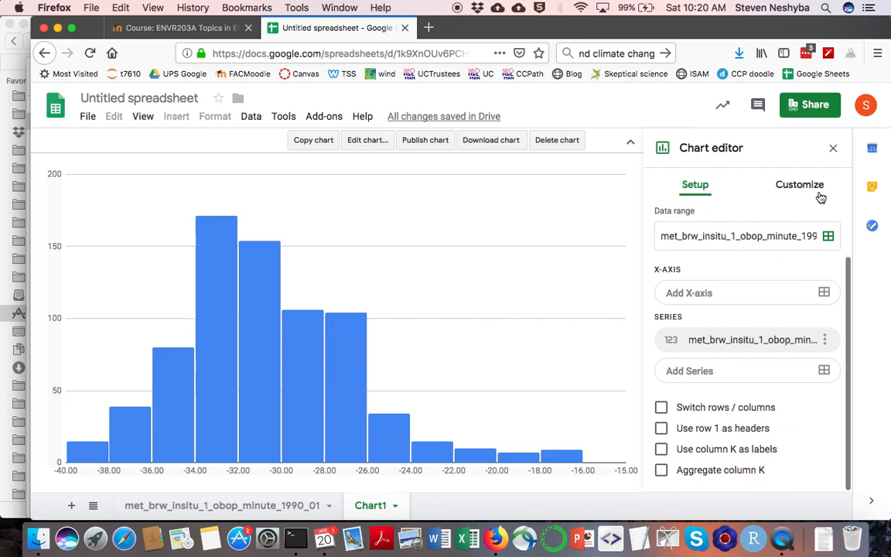
# Title the chart '1990 Barrow January temperatures' under Chart & axis titles.
pyautogui.click(799, 184)
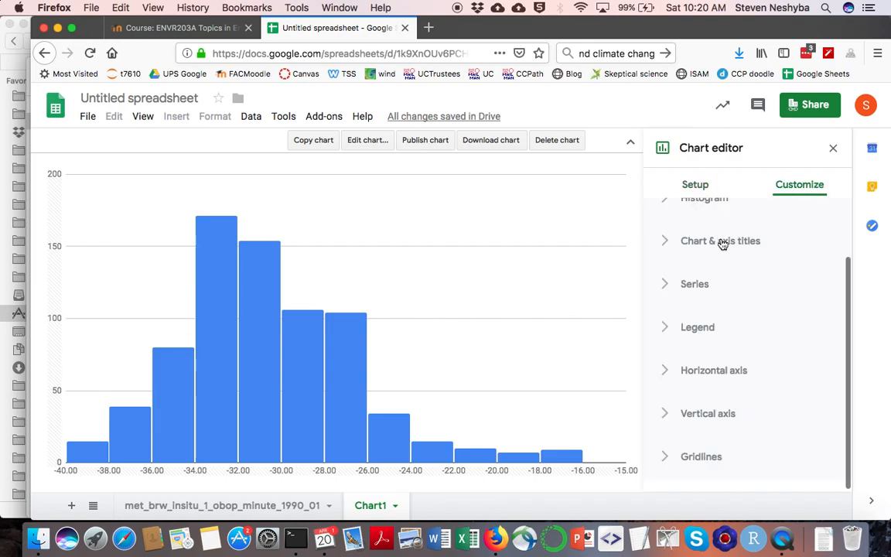
pyautogui.click(719, 241)
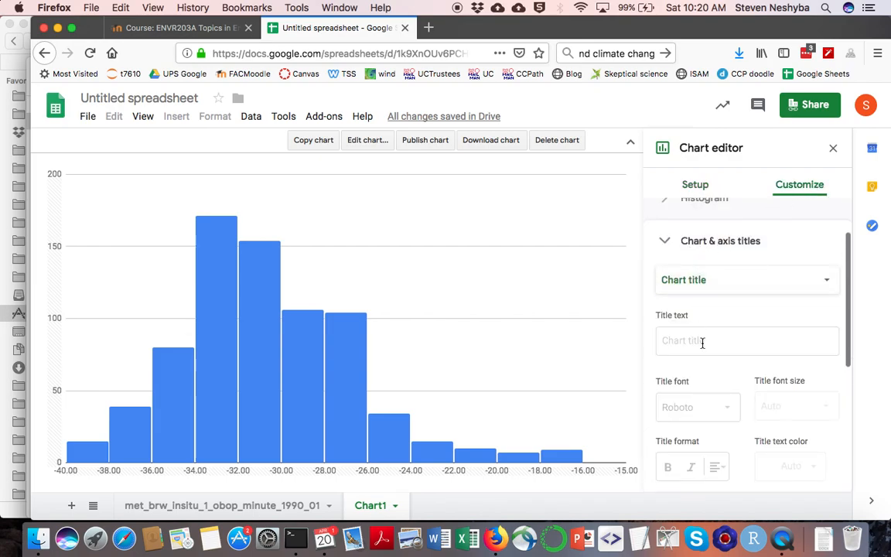
pyautogui.click(745, 340)
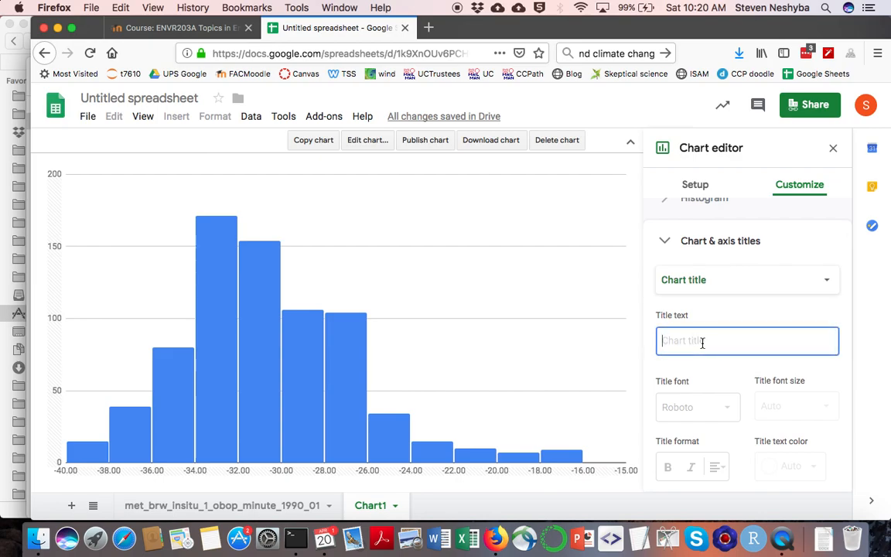
pyautogui.write('19')
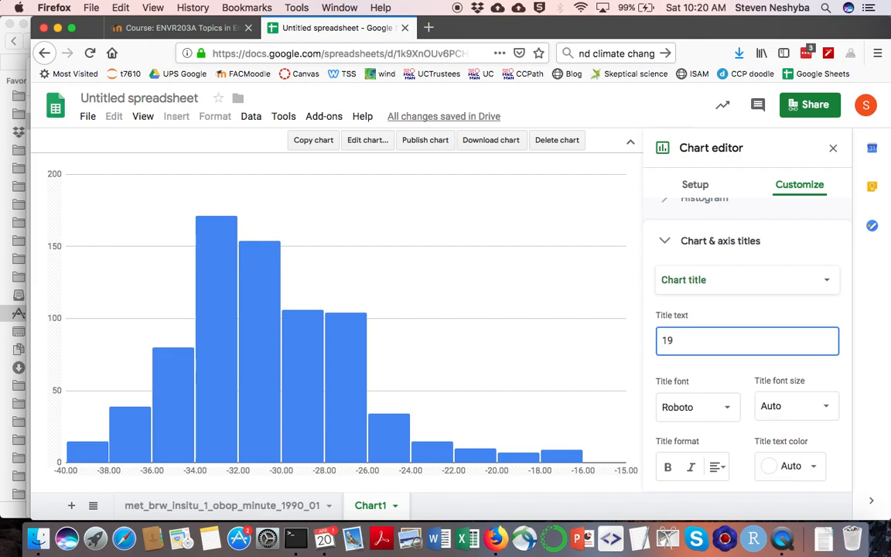
pyautogui.write('90')
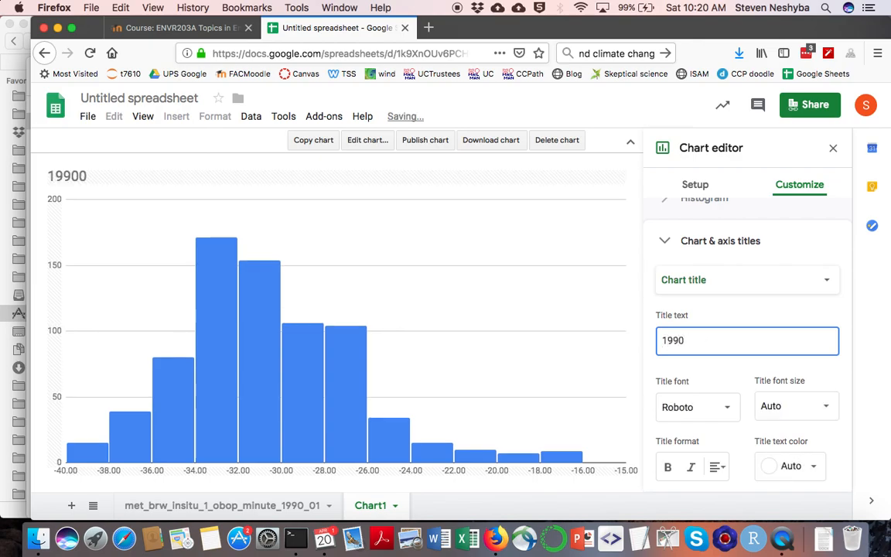
pyautogui.write('Barro')
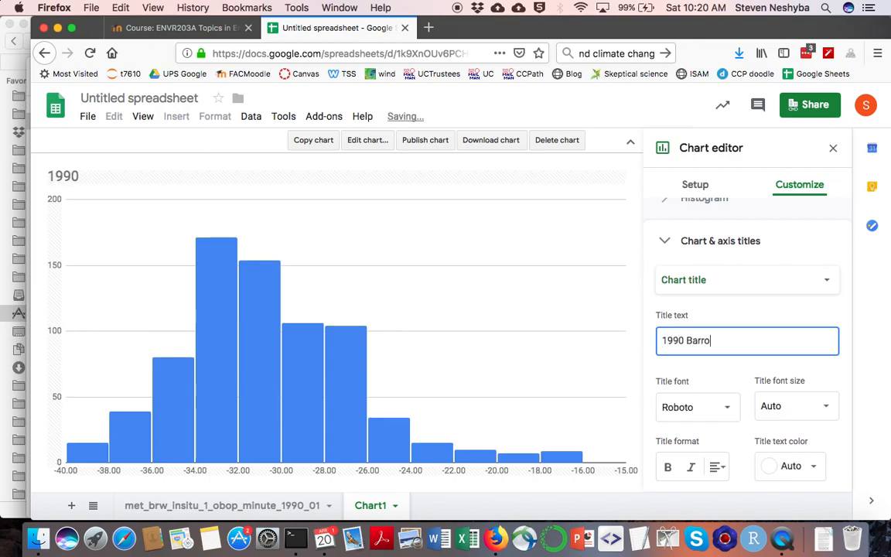
pyautogui.write('w Janu')
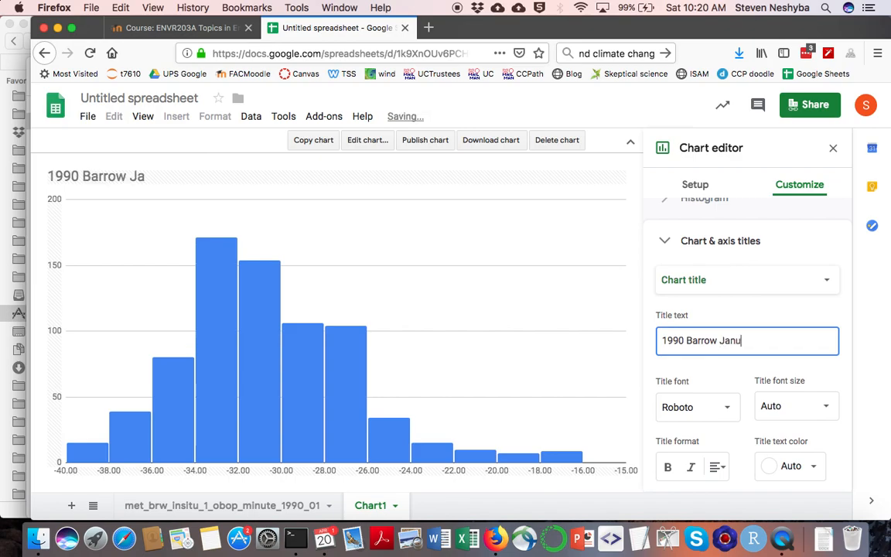
pyautogui.write('ary temper')
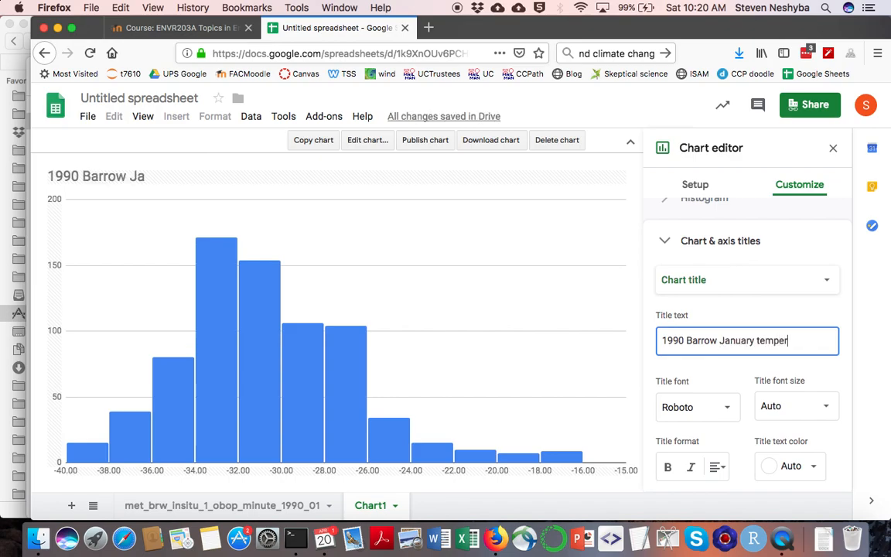
pyautogui.write('atures')
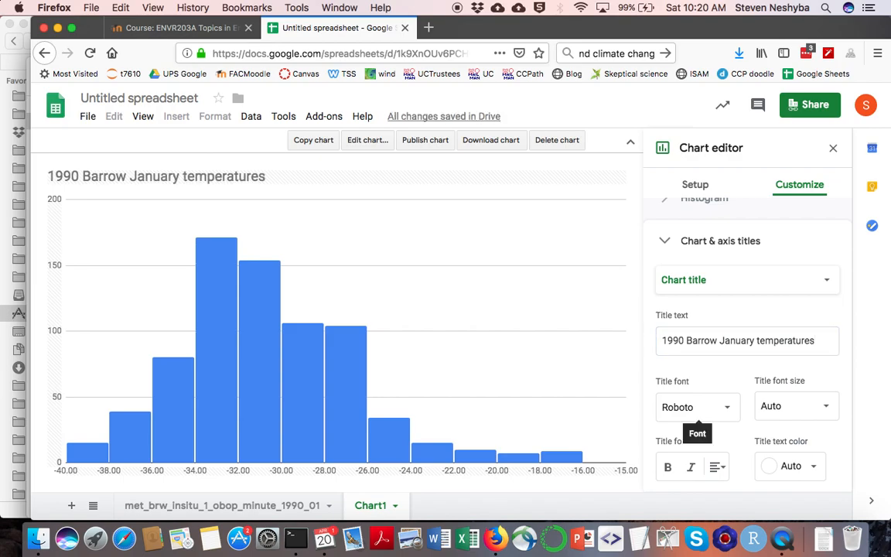
pyautogui.moveTo(566, 343)
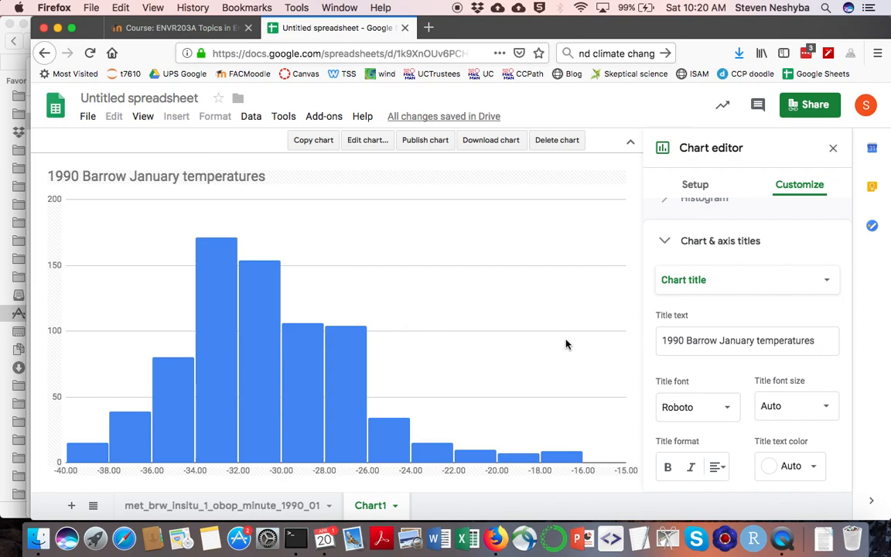
pyautogui.moveTo(365, 414)
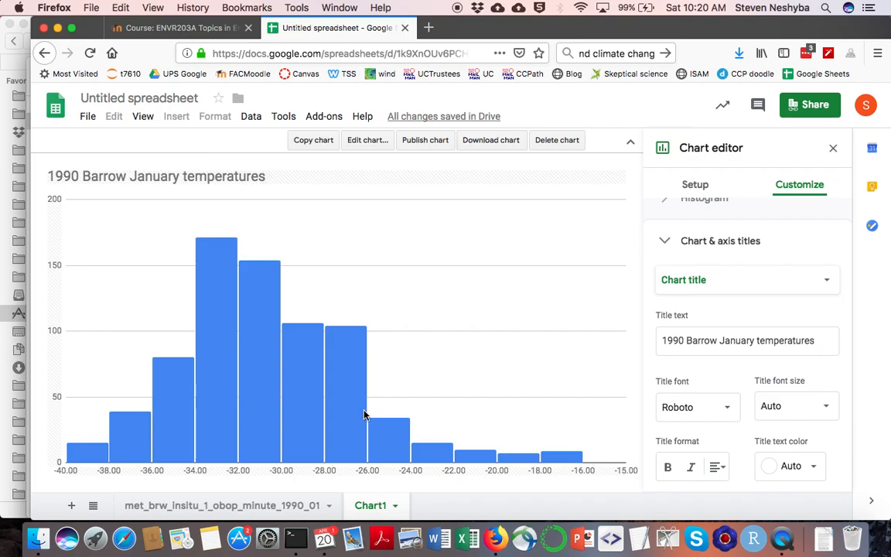
pyautogui.moveTo(272, 302)
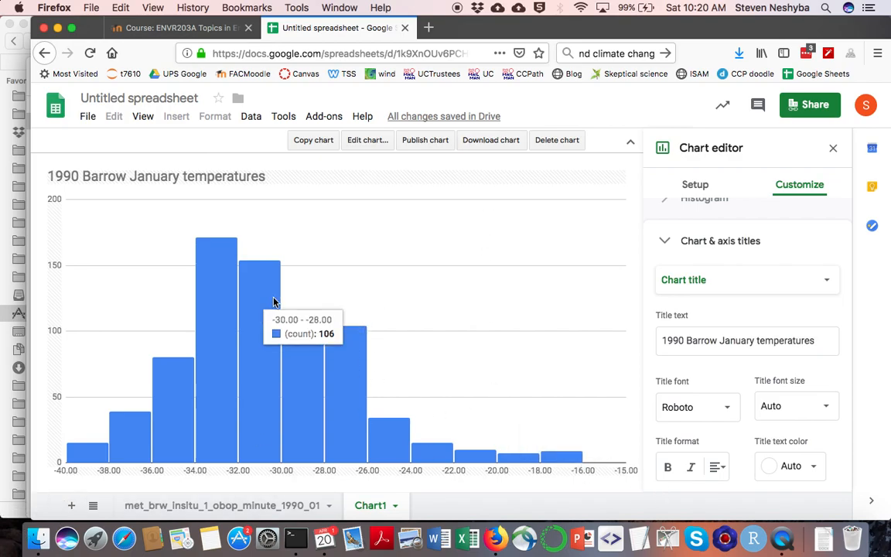
pyautogui.moveTo(377, 253)
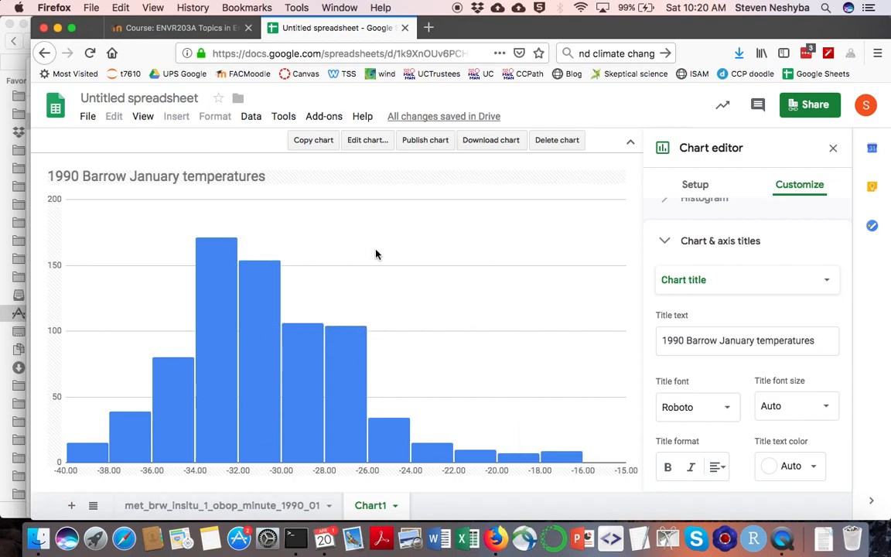
pyautogui.moveTo(451, 338)
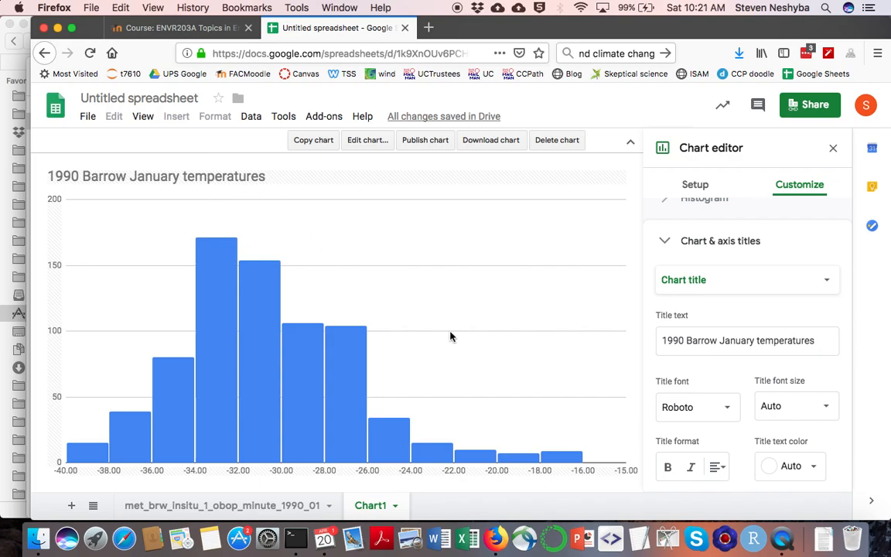